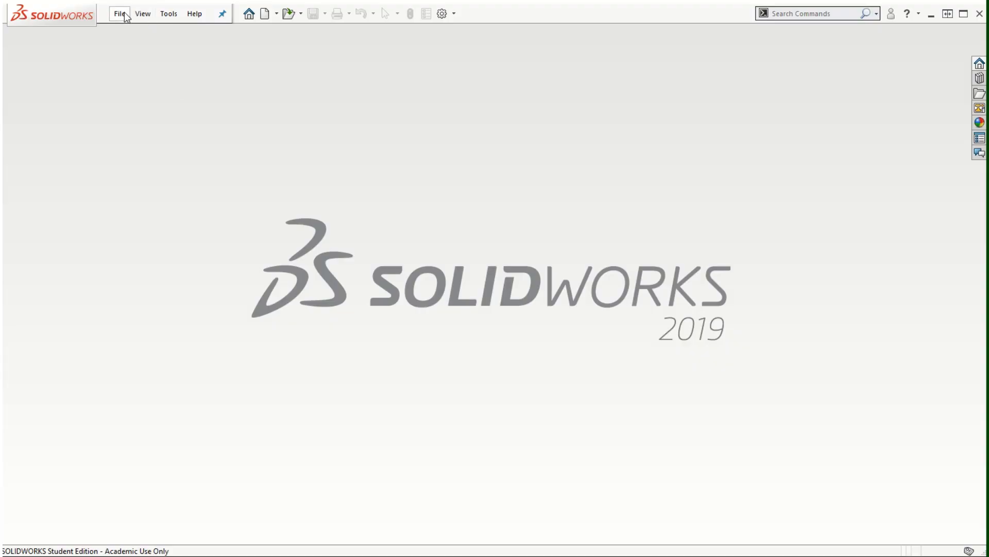
Create a new part and begin a sketch on the Front Plane
{"action": "left_click", "coordinate": [262, 14]}
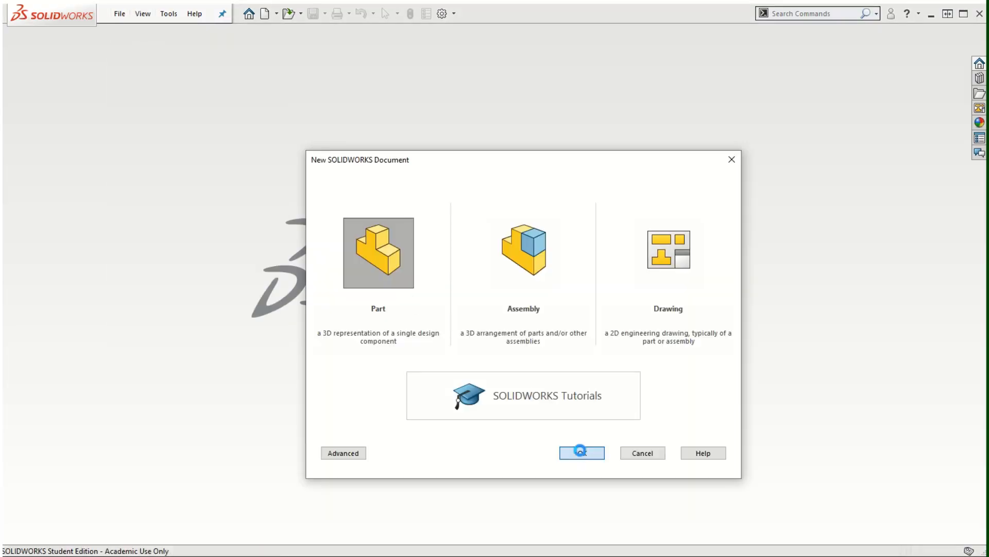
{"action": "left_click", "coordinate": [581, 452]}
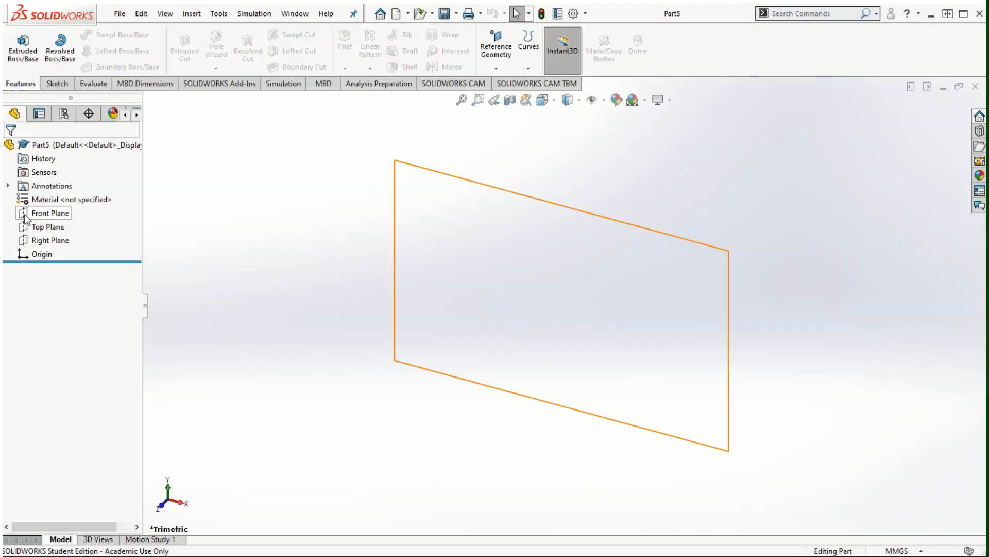
{"action": "left_click", "coordinate": [50, 213]}
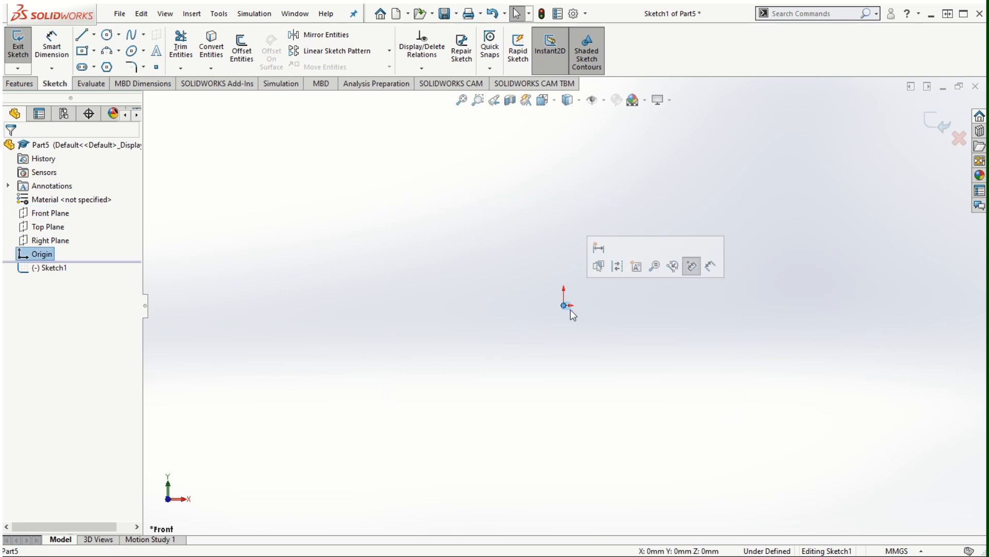
Sketch a circle centred at the origin and dimension it to 25 mm diameter
{"action": "left_click", "coordinate": [92, 37]}
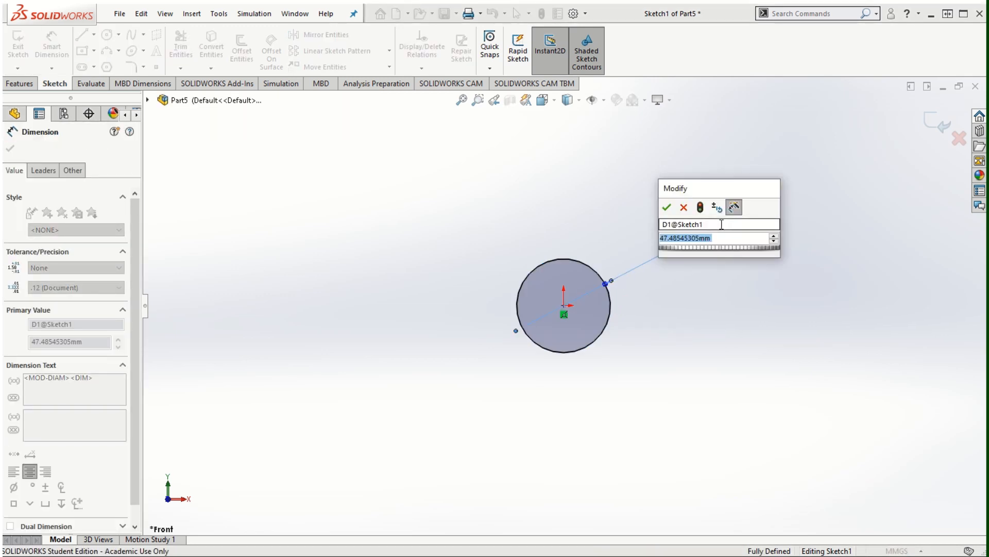
{"action": "type", "text": "25"}
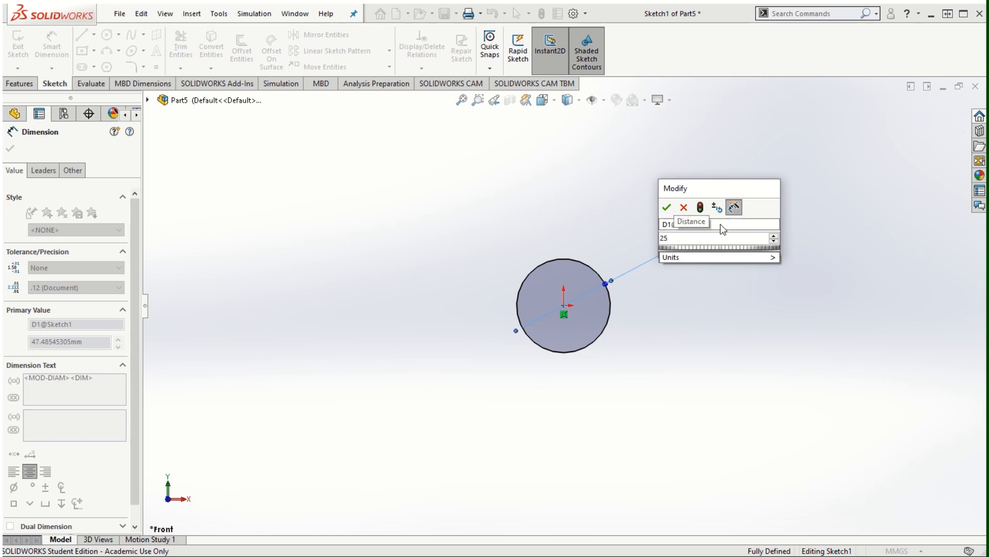
{"action": "left_click", "coordinate": [669, 207]}
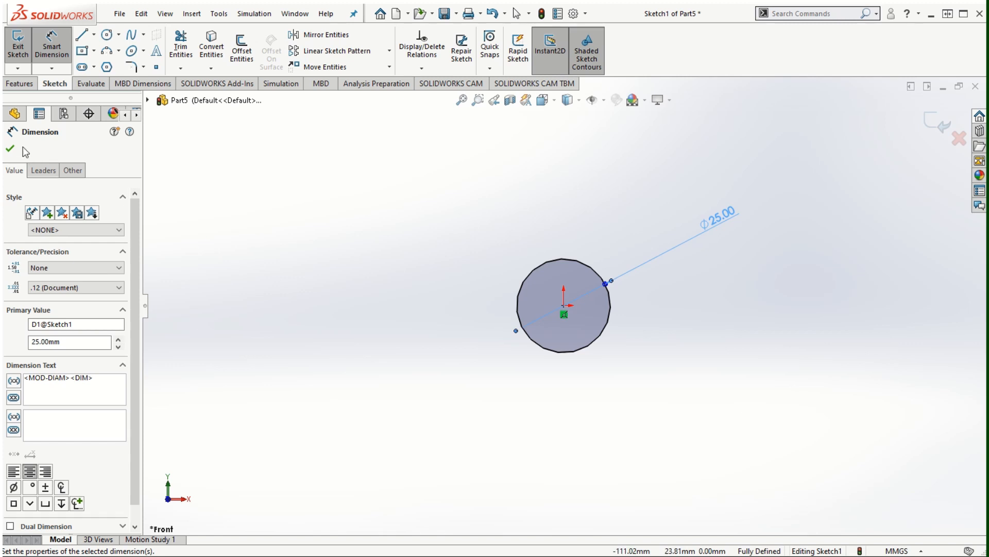
{"action": "left_click", "coordinate": [6, 142]}
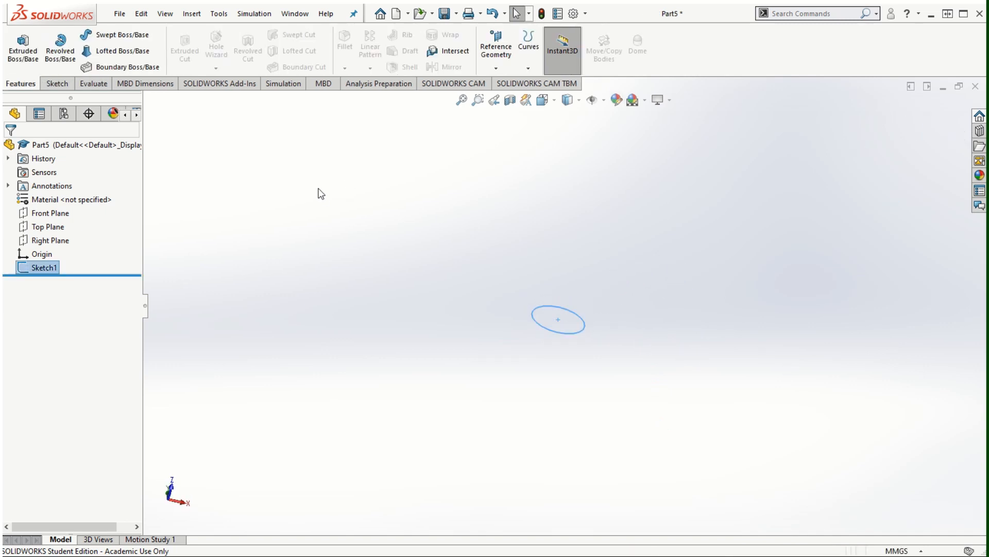
Sketch the path on the Top Plane: vertical line, tangent arc, then a horizontal line
{"action": "left_click", "coordinate": [41, 226]}
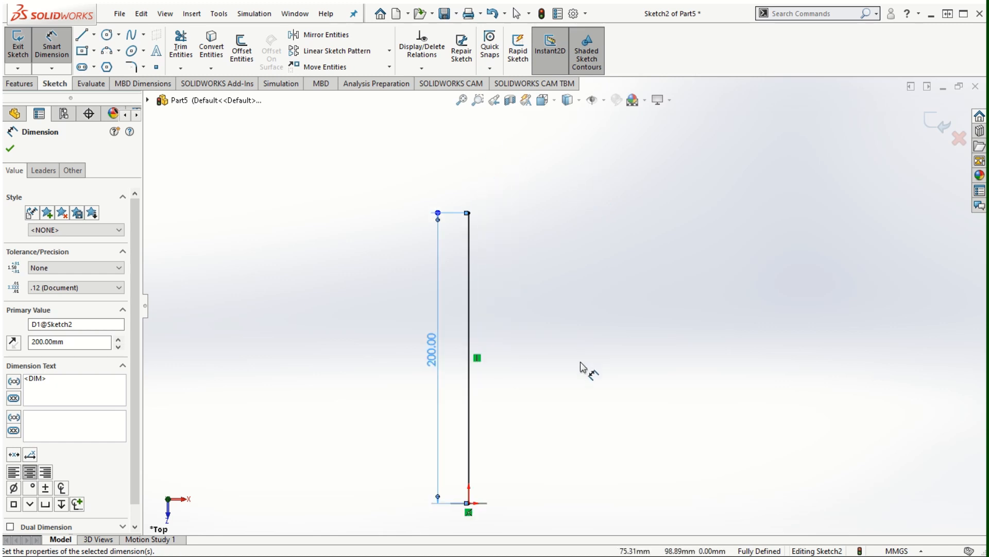
{"action": "mouse_move", "coordinate": [360, 235]}
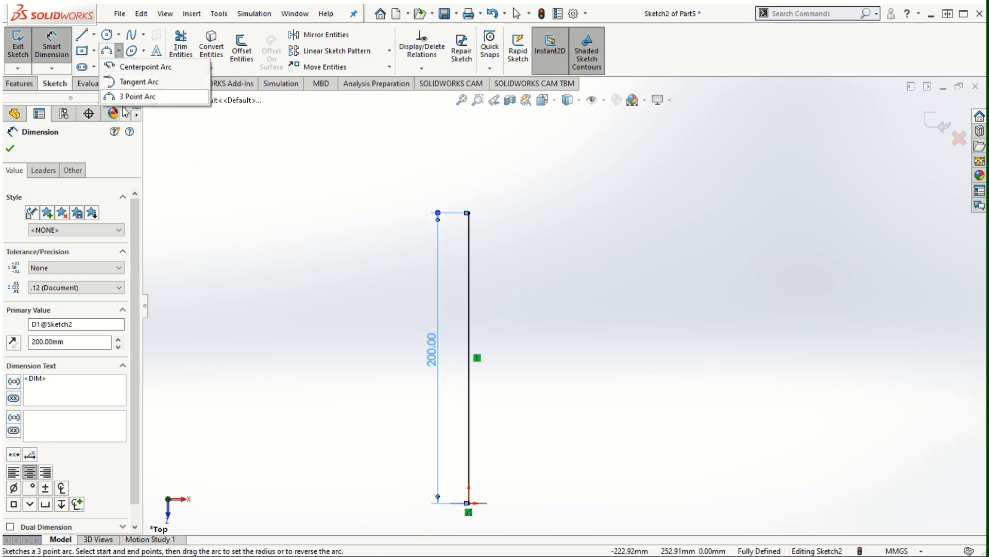
{"action": "left_click", "coordinate": [137, 97]}
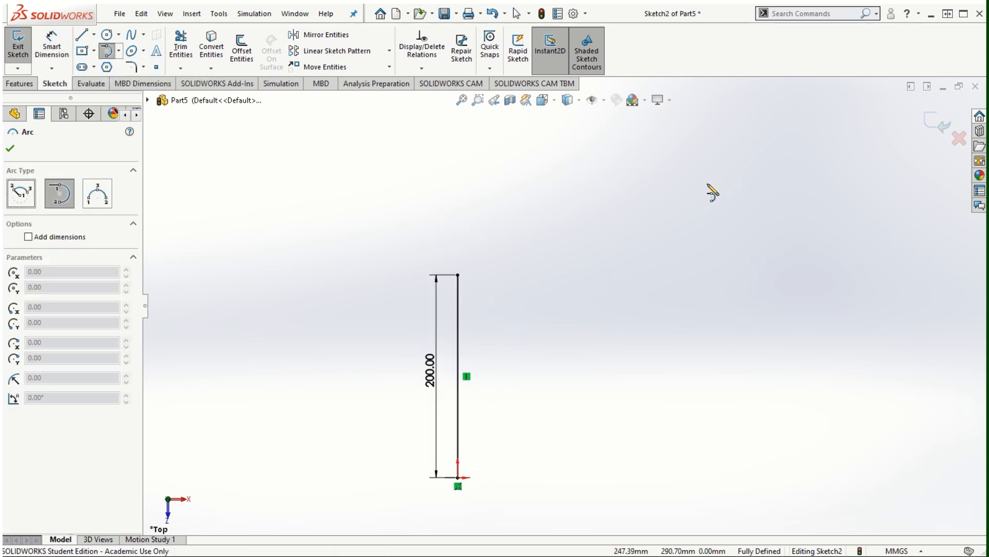
{"action": "left_click_drag", "start_coordinate": [457, 276], "coordinate": [582, 133]}
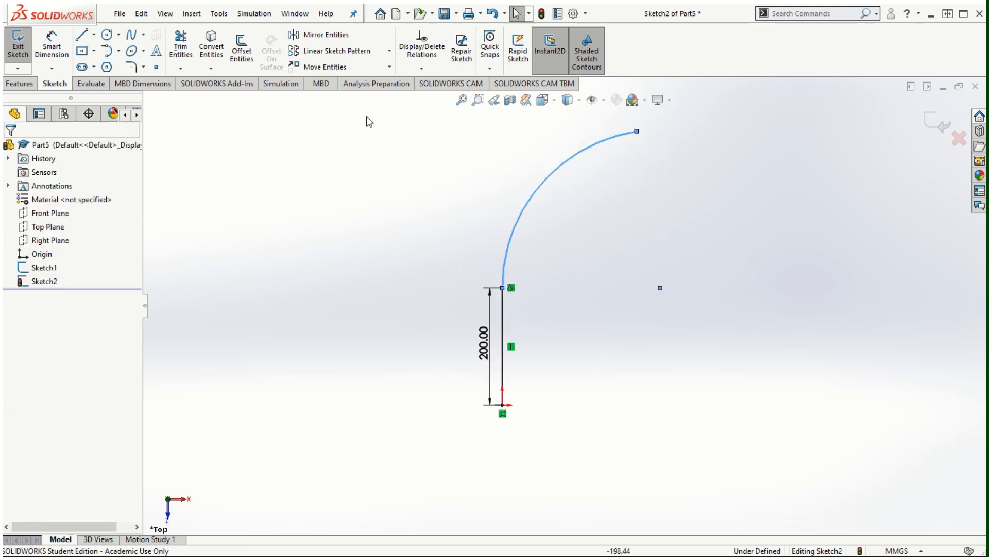
{"action": "left_click", "coordinate": [80, 35]}
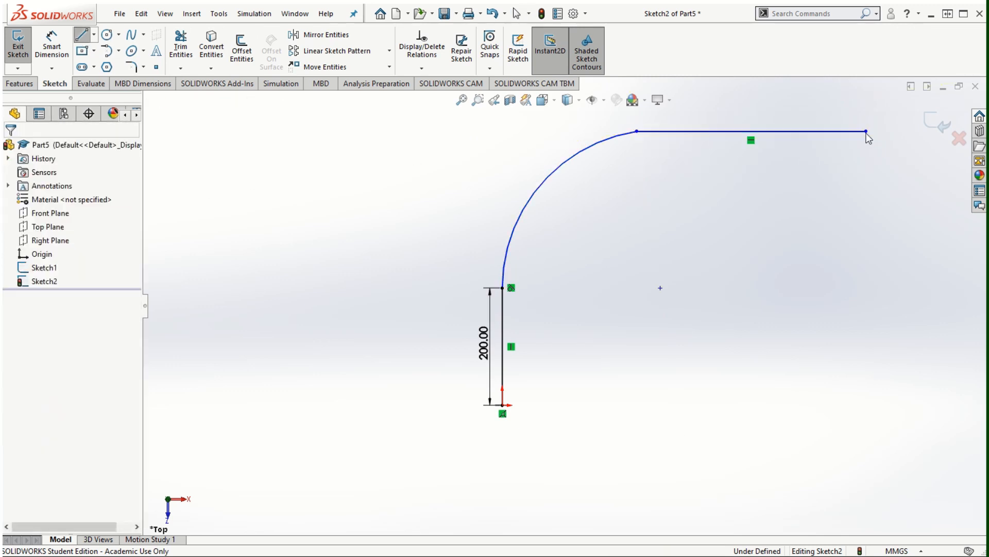
{"action": "left_click", "coordinate": [746, 133]}
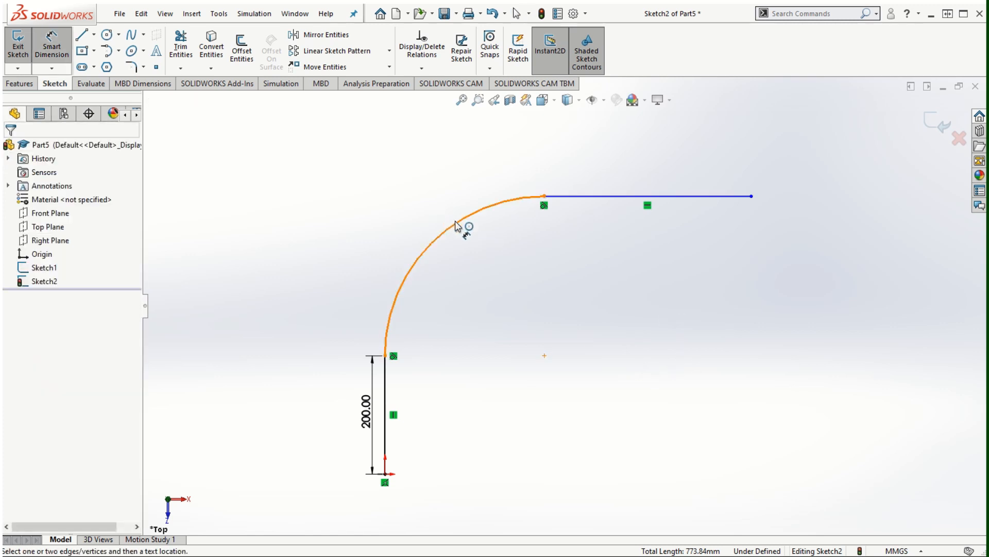
Dimension the arc to R265 mm and the horizontal line to 300 mm
{"action": "left_click", "coordinate": [455, 222]}
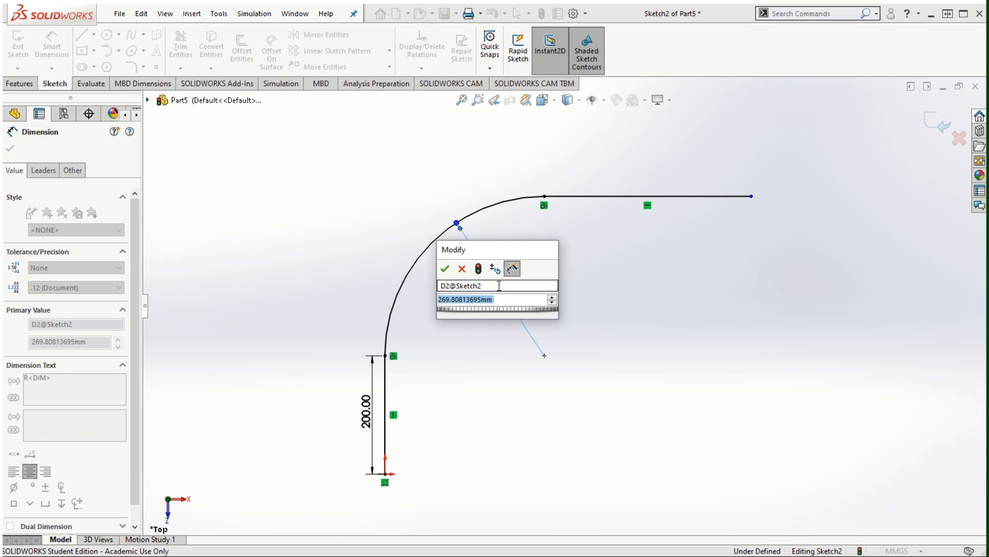
{"action": "left_click", "coordinate": [445, 268]}
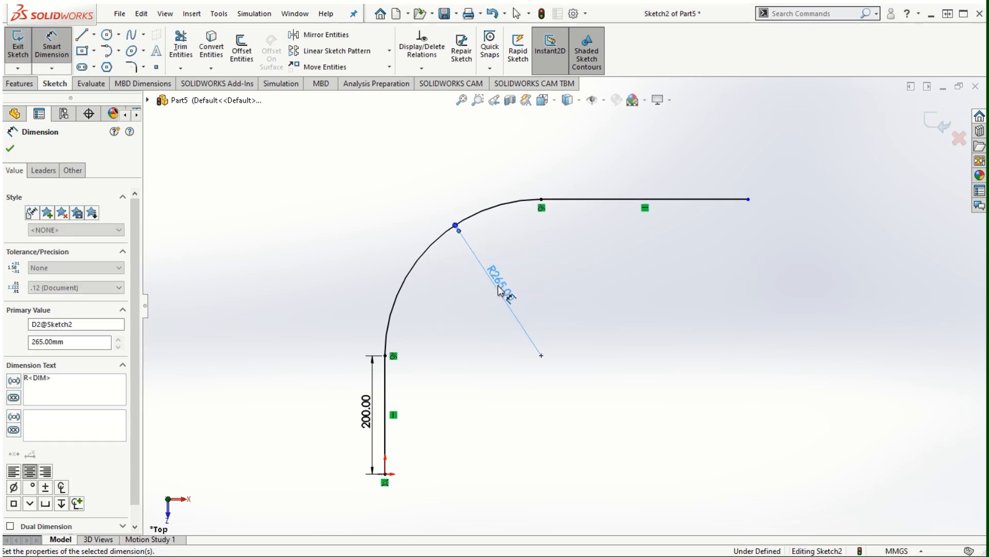
{"action": "left_click", "coordinate": [644, 199]}
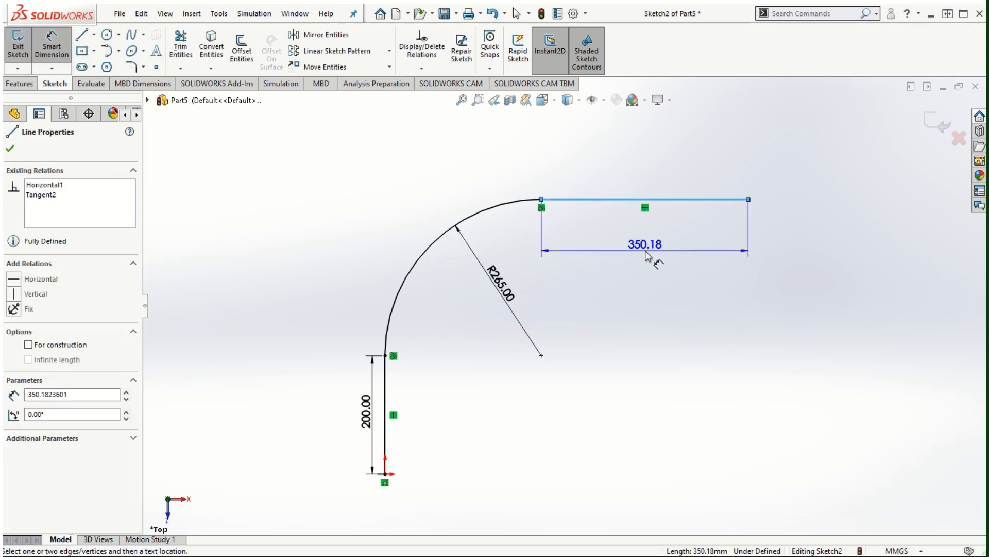
{"action": "double_click", "coordinate": [644, 243]}
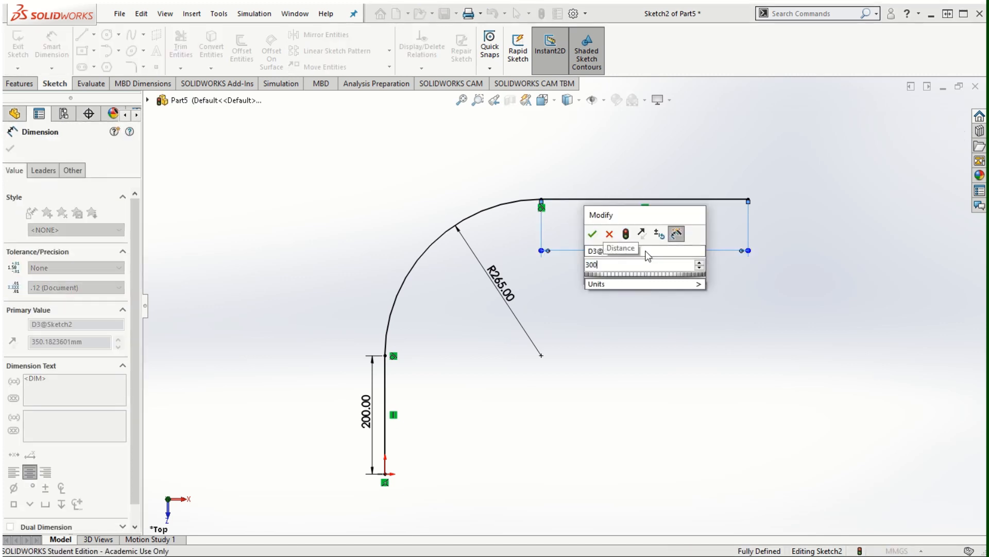
{"action": "left_click", "coordinate": [592, 235]}
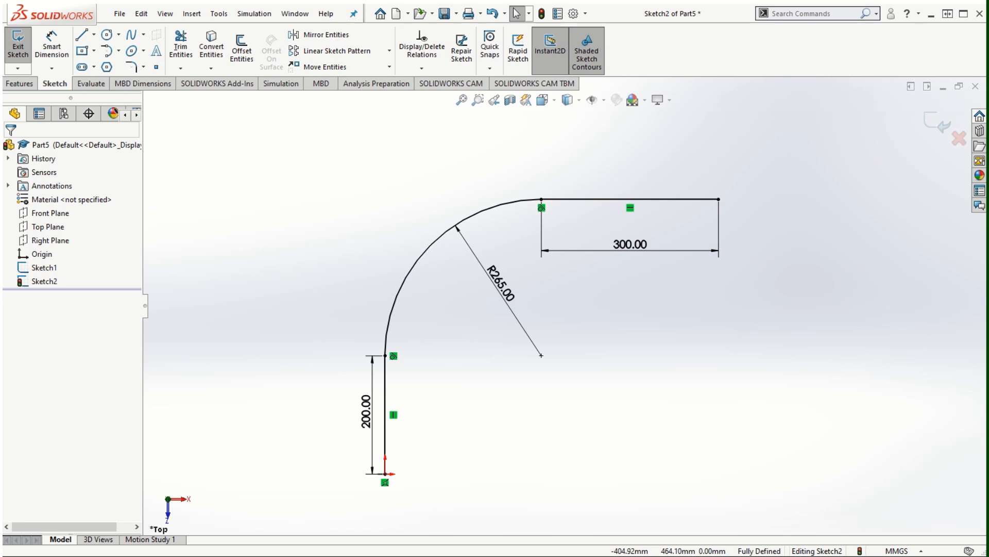
{"action": "mouse_move", "coordinate": [609, 458]}
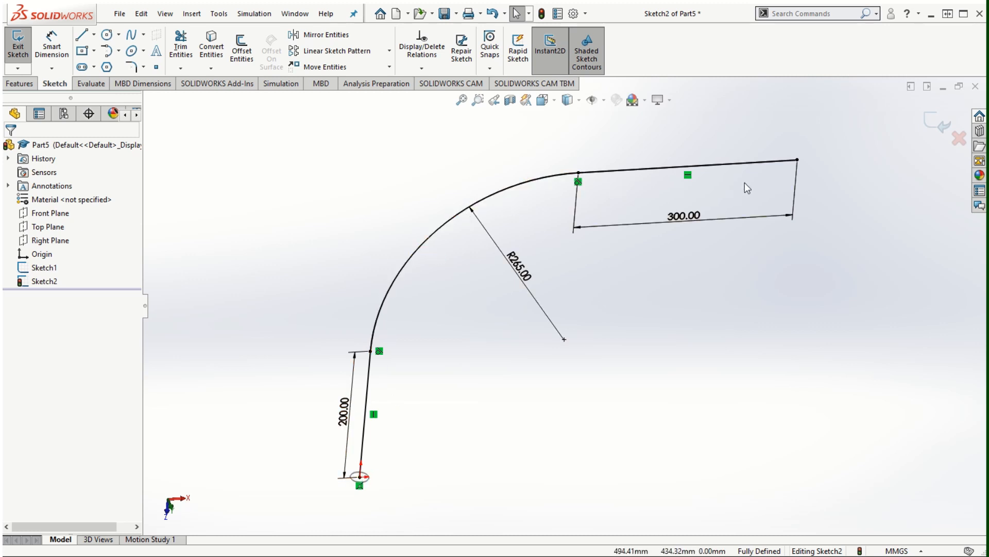
{"action": "mouse_move", "coordinate": [456, 480]}
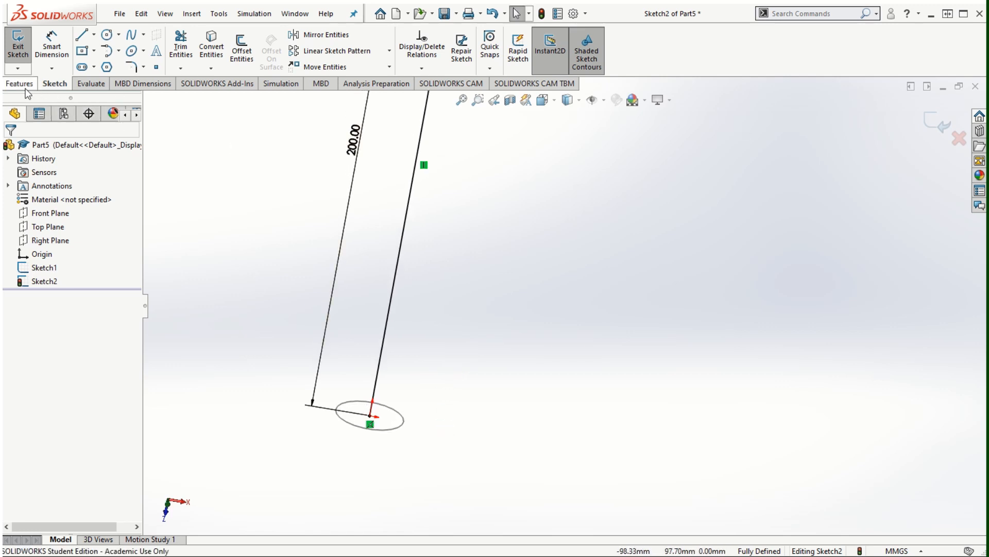
Exit the path sketch so Sketch2 is complete
{"action": "left_click", "coordinate": [15, 44]}
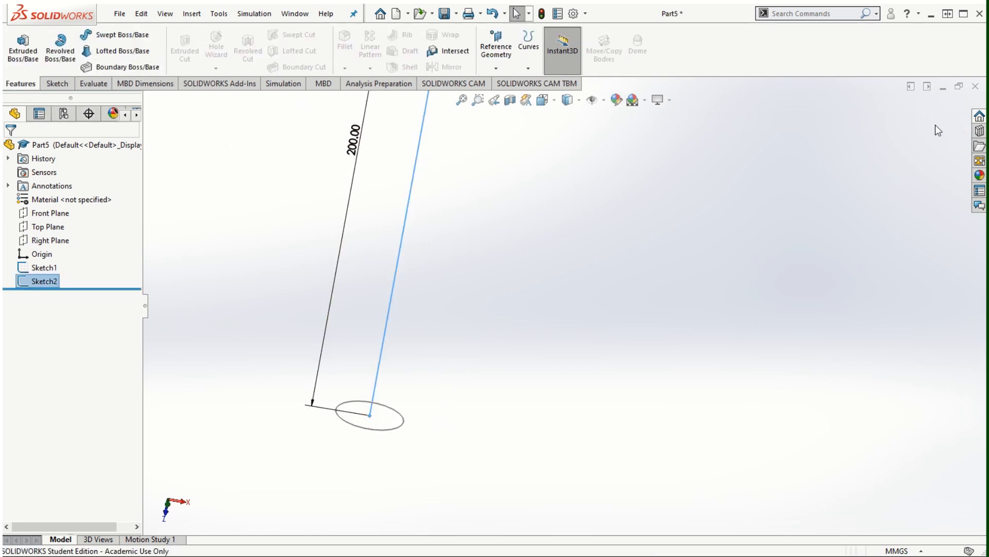
{"action": "mouse_move", "coordinate": [116, 42]}
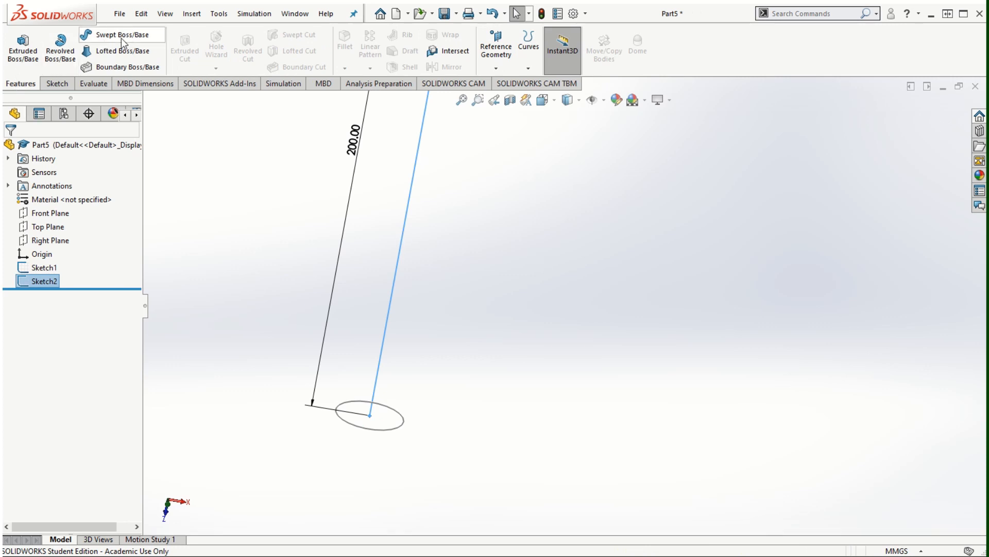
Sweep the 25 mm circle (Sketch1) along the line–arc–line path (Sketch2) into a bent tube
{"action": "left_click", "coordinate": [115, 37]}
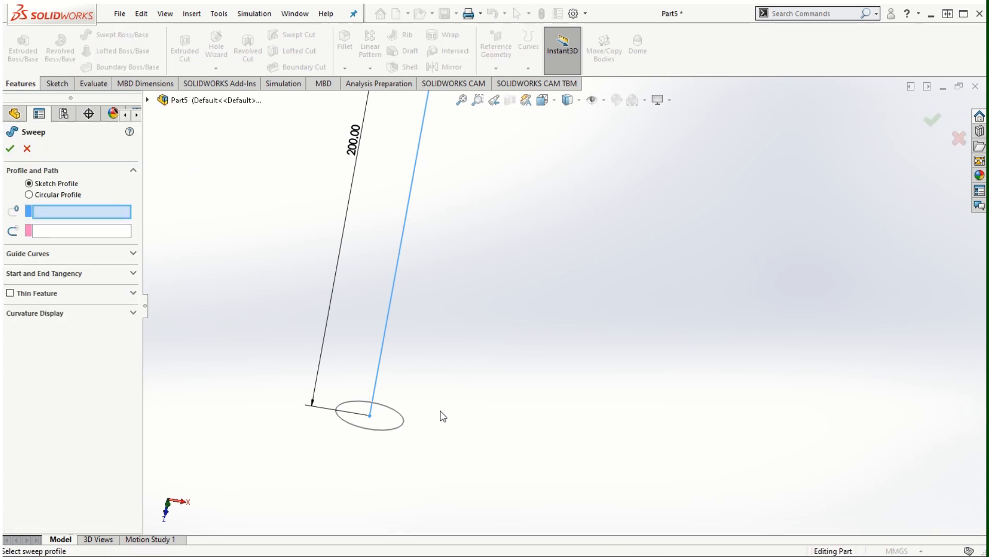
{"action": "mouse_move", "coordinate": [452, 375]}
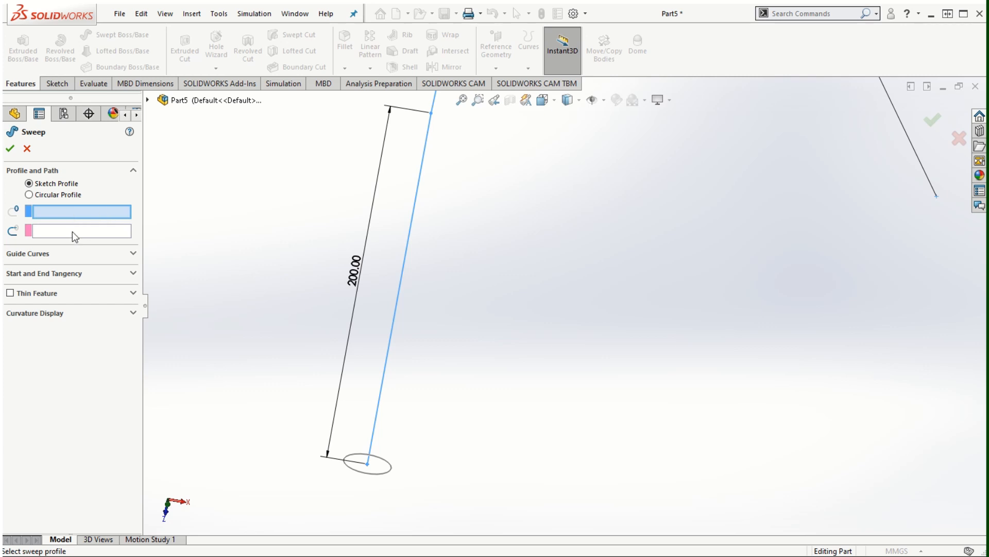
{"action": "mouse_move", "coordinate": [143, 236]}
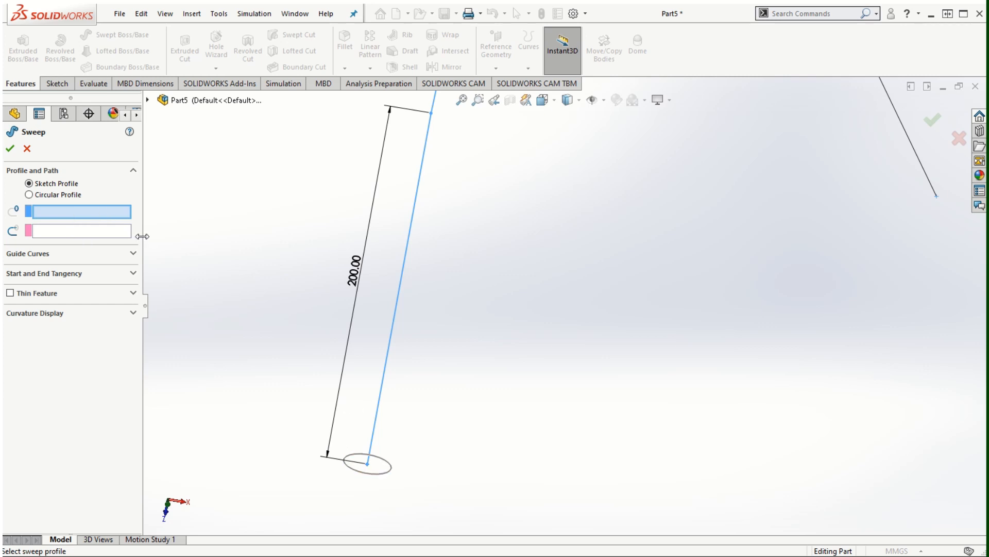
{"action": "left_click", "coordinate": [377, 467]}
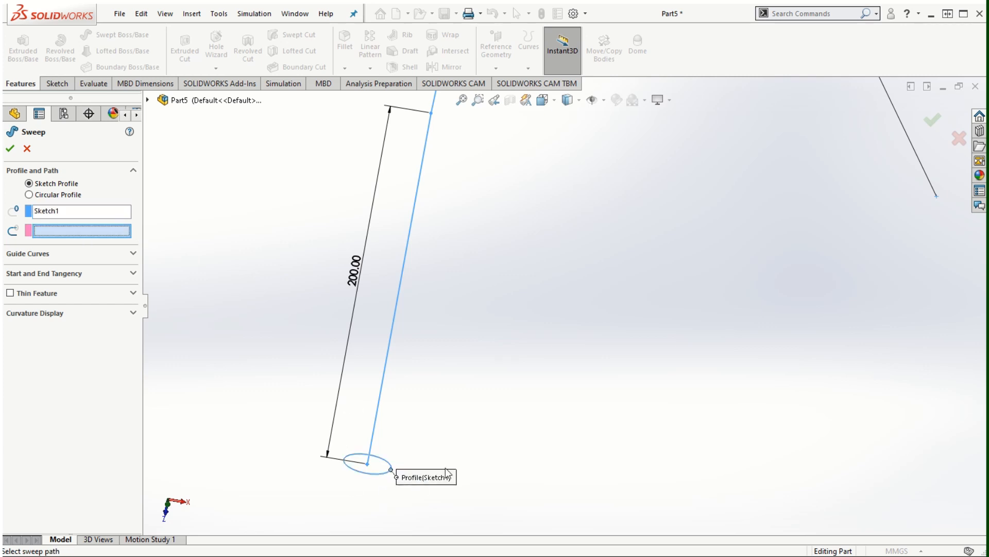
{"action": "mouse_move", "coordinate": [179, 196]}
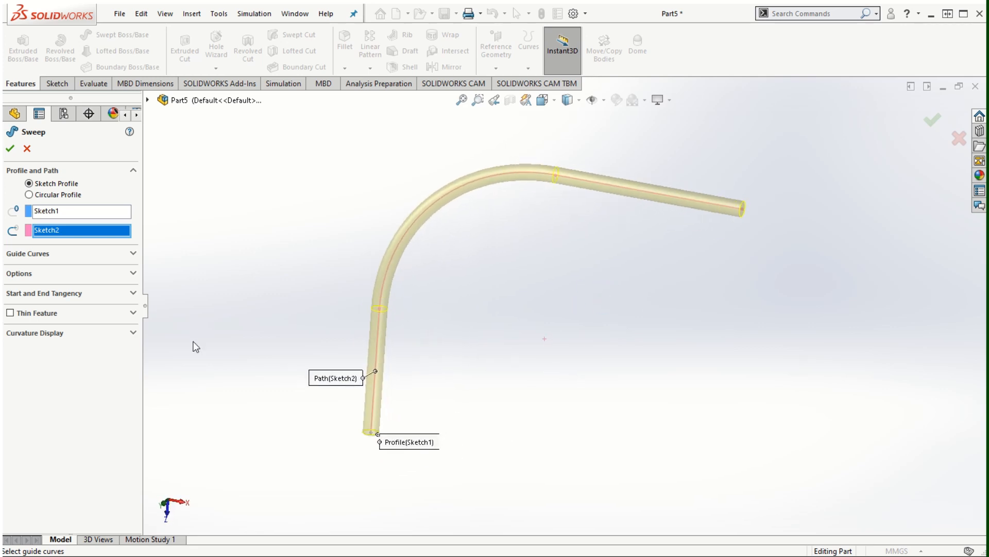
{"action": "mouse_move", "coordinate": [36, 257]}
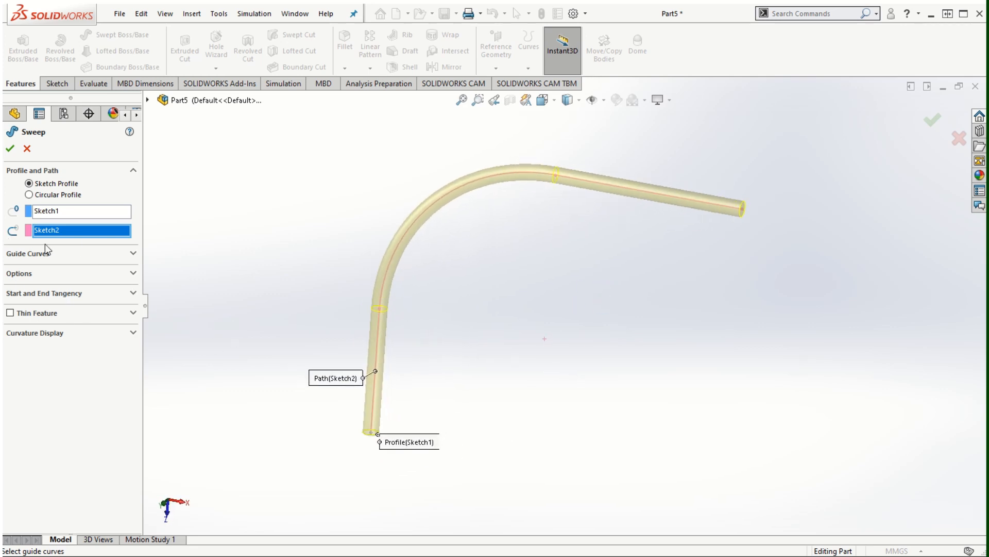
{"action": "mouse_move", "coordinate": [106, 301]}
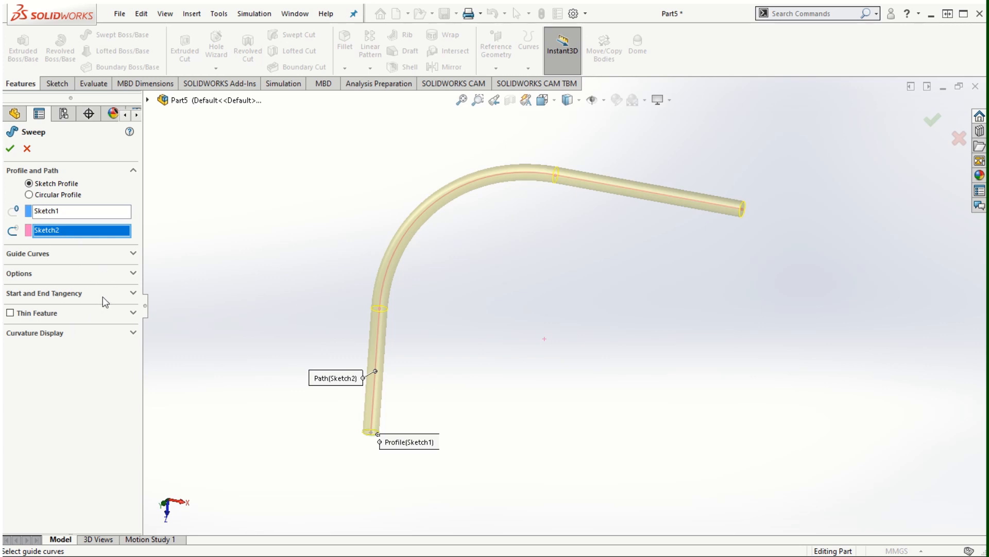
{"action": "mouse_move", "coordinate": [204, 274]}
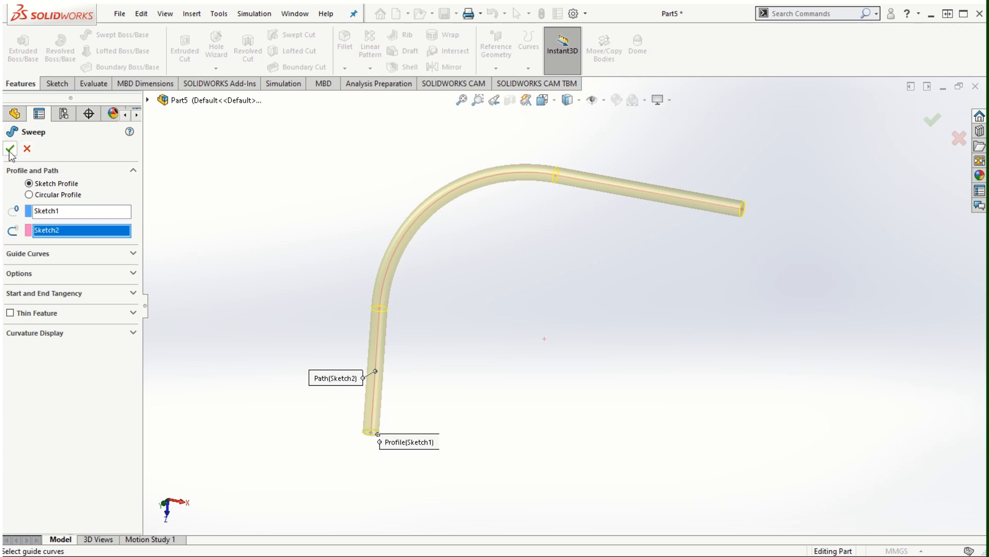
{"action": "left_click", "coordinate": [8, 147]}
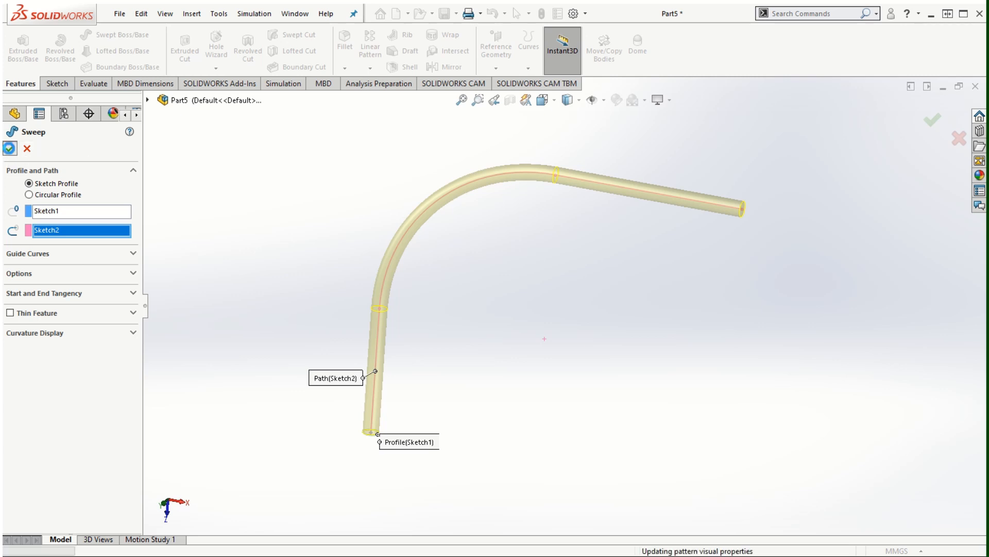
{"action": "left_click", "coordinate": [8, 142]}
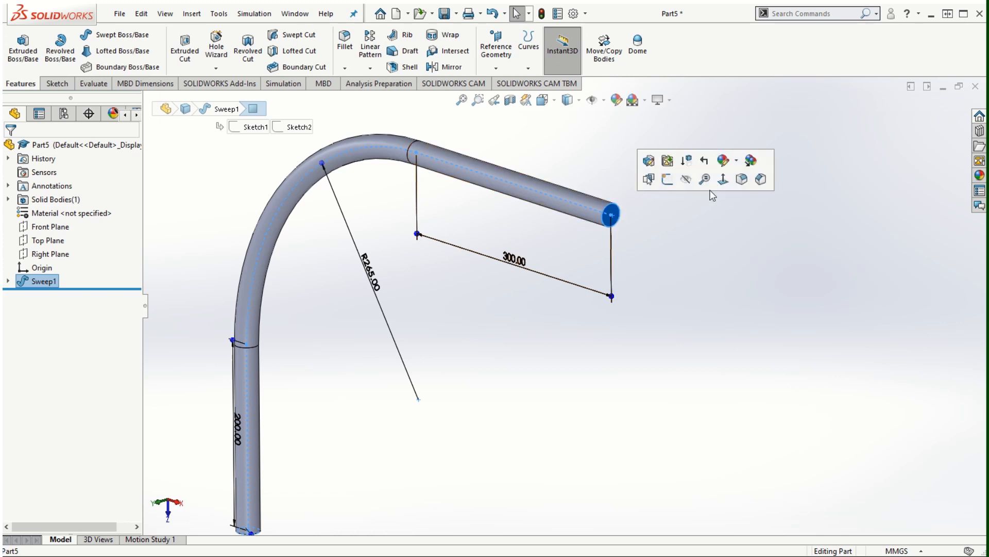
Sketch a 20 mm circle on the tube's flat end face and exit the sketch
{"action": "left_click", "coordinate": [608, 214]}
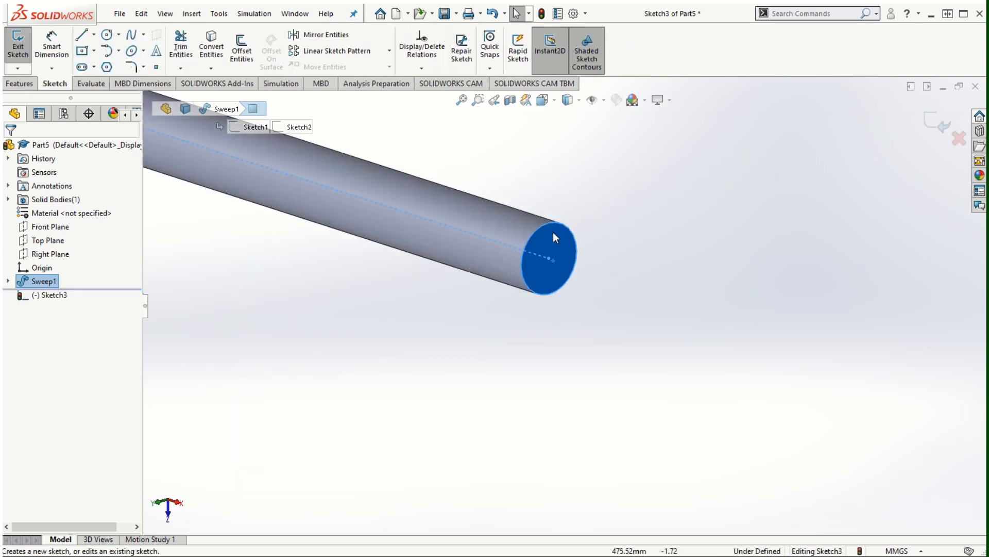
{"action": "left_click", "coordinate": [106, 35]}
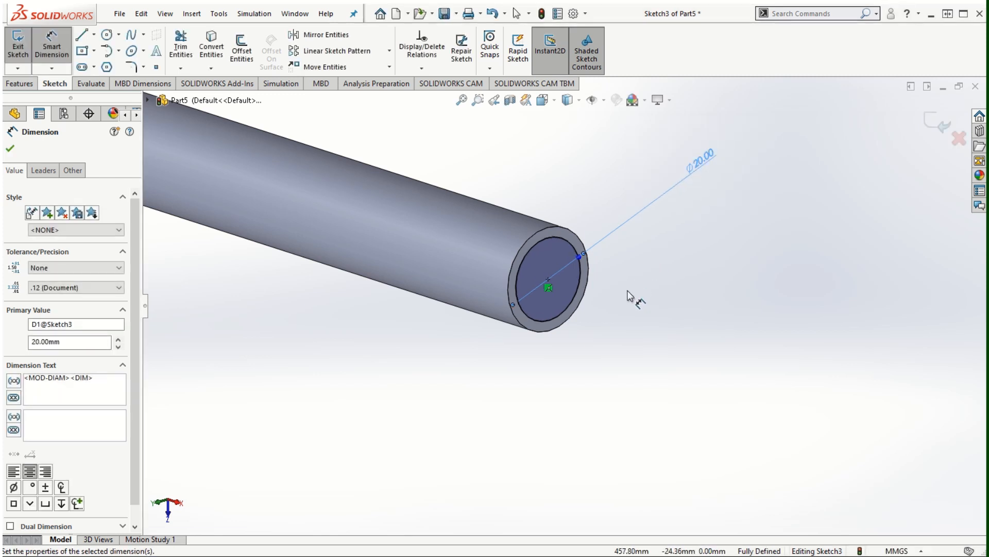
{"action": "mouse_move", "coordinate": [578, 254]}
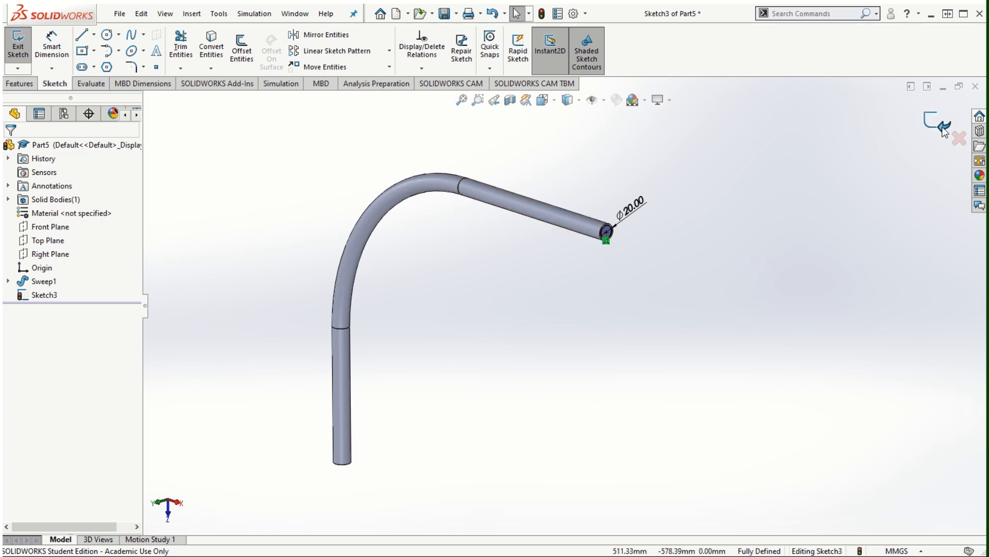
{"action": "left_click", "coordinate": [13, 40]}
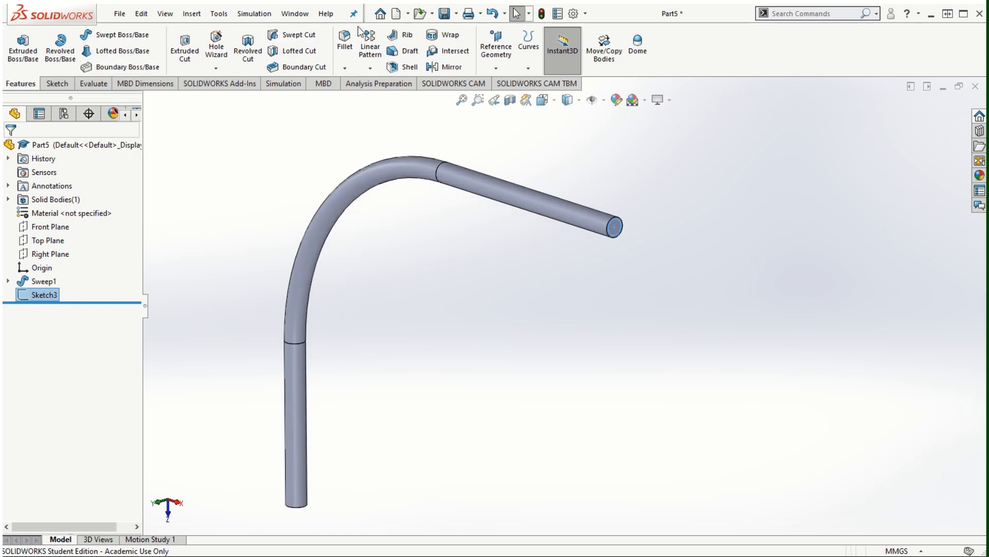
{"action": "mouse_move", "coordinate": [287, 37]}
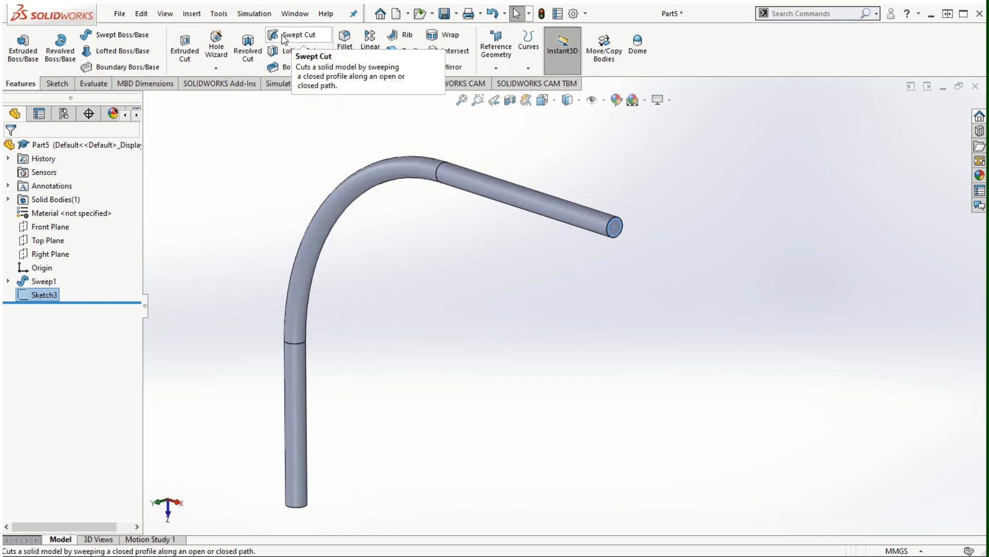
Set up a swept cut with Sketch3 as profile and Sketch2 as path
{"action": "left_click", "coordinate": [274, 35]}
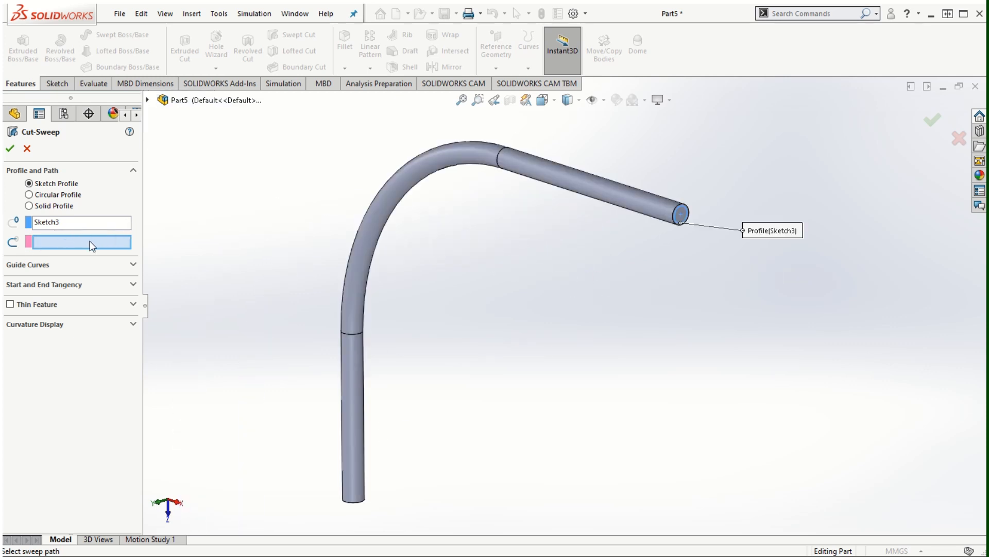
{"action": "mouse_move", "coordinate": [155, 105]}
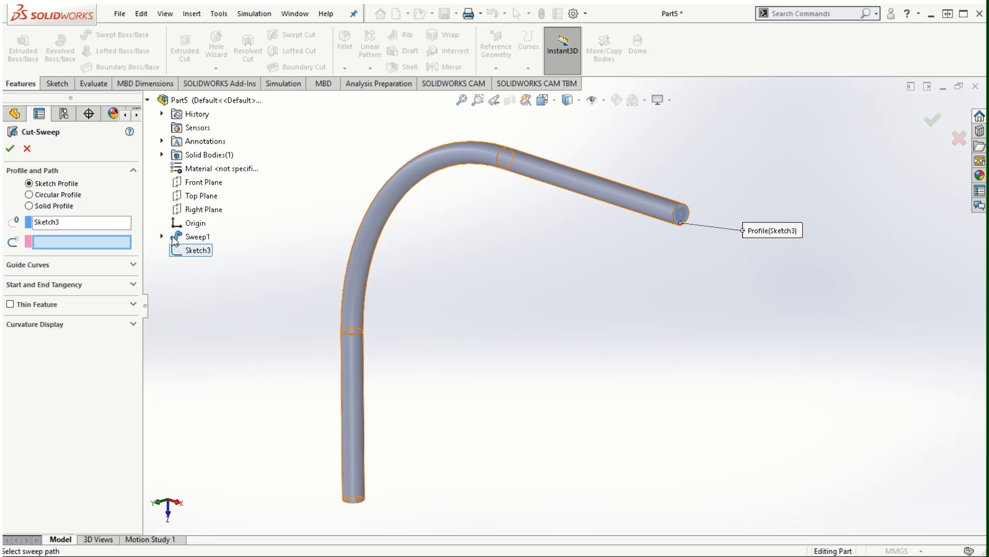
{"action": "left_click", "coordinate": [161, 237]}
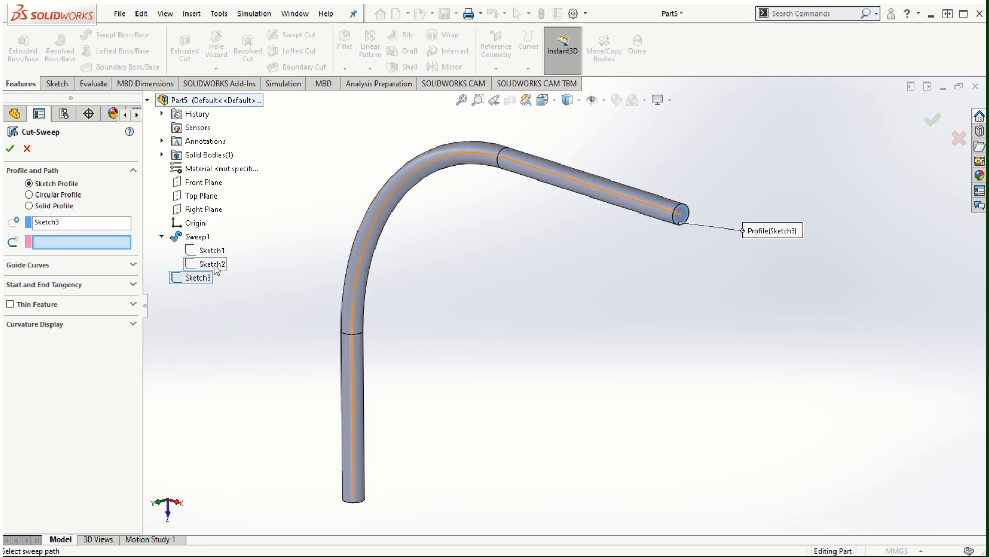
{"action": "left_click", "coordinate": [210, 264]}
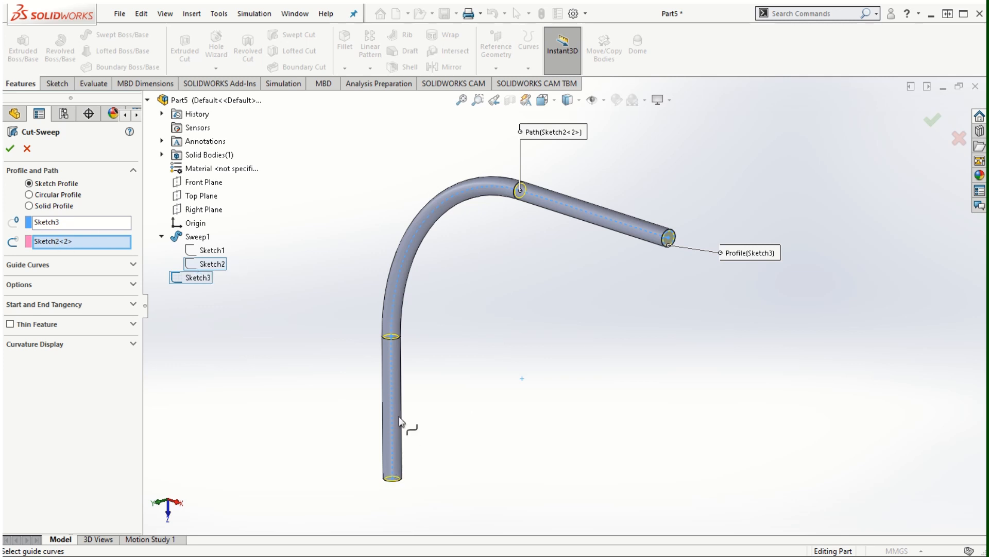
{"action": "mouse_move", "coordinate": [371, 476]}
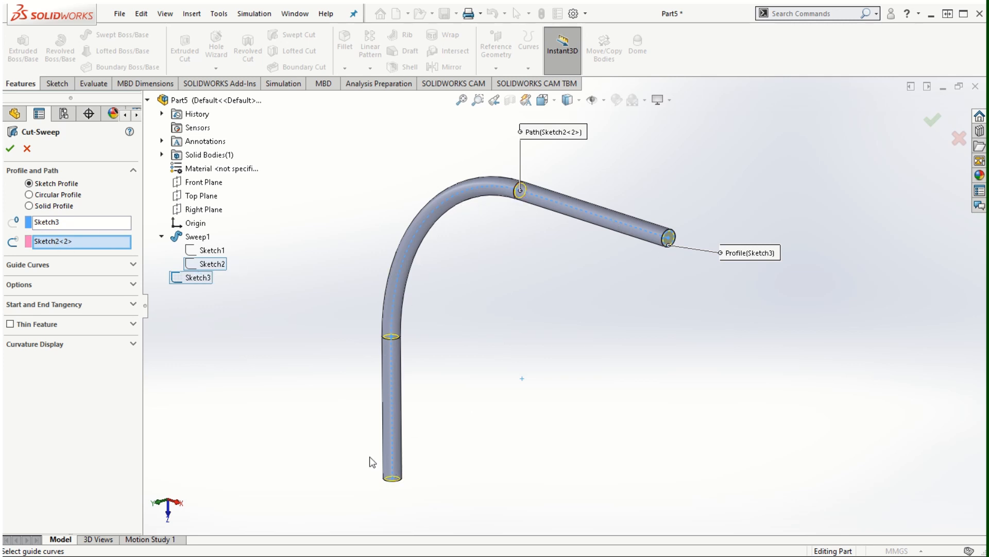
{"action": "mouse_move", "coordinate": [674, 248]}
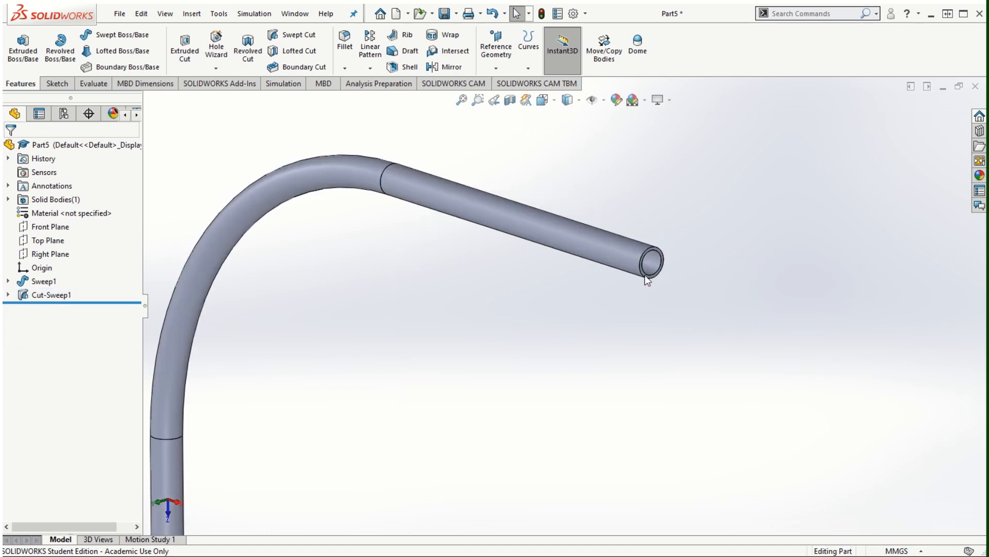
{"action": "left_click_drag", "start_coordinate": [647, 280], "coordinate": [414, 249]}
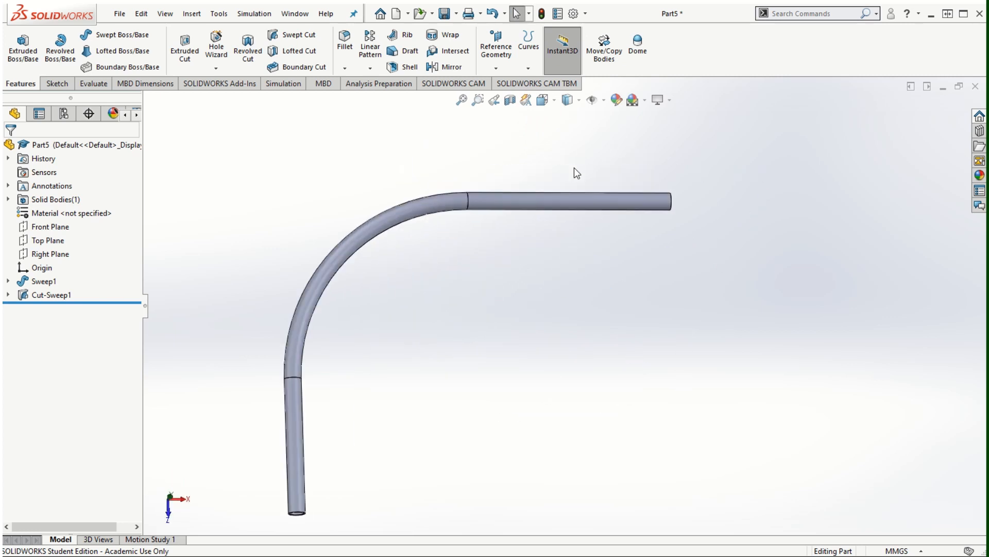
{"action": "left_click_drag", "start_coordinate": [574, 172], "coordinate": [562, 334]}
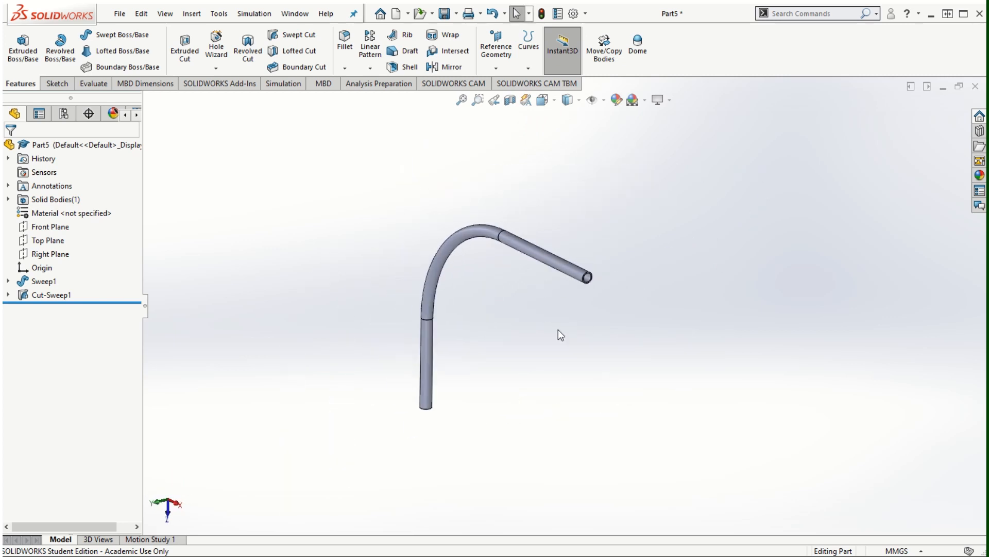
{"action": "left_click_drag", "start_coordinate": [560, 335], "coordinate": [357, 147]}
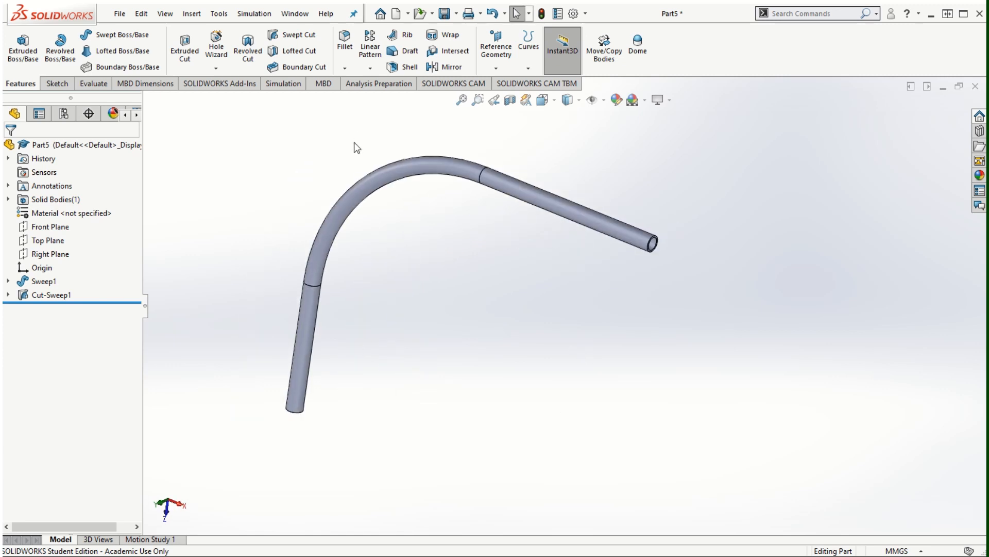
{"action": "left_click_drag", "start_coordinate": [357, 147], "coordinate": [587, 392]}
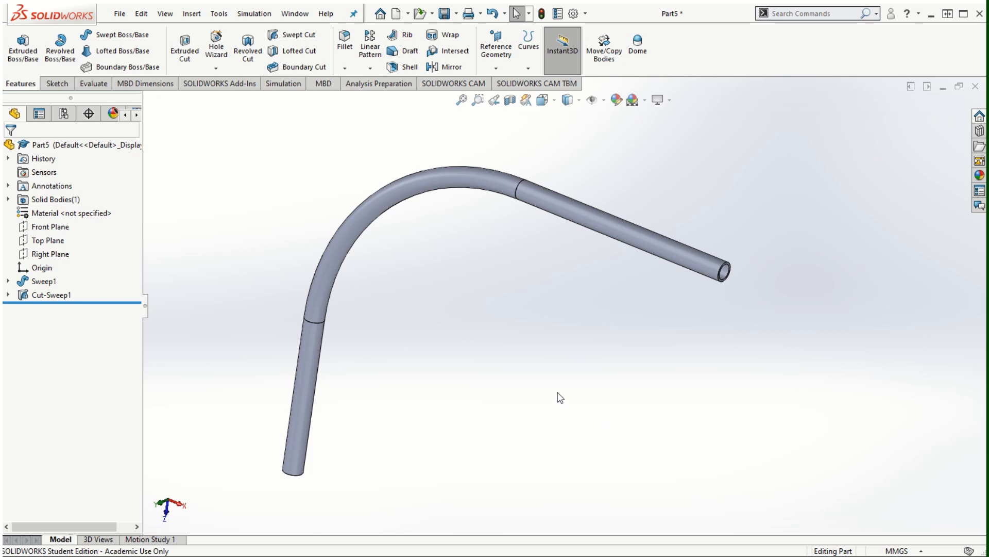
{"action": "mouse_move", "coordinate": [571, 329]}
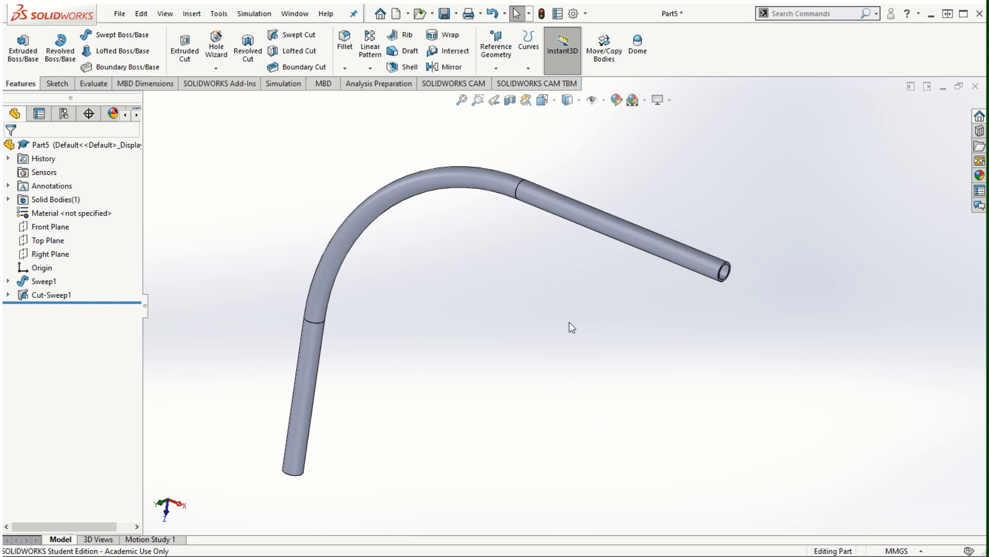
{"action": "mouse_move", "coordinate": [588, 336]}
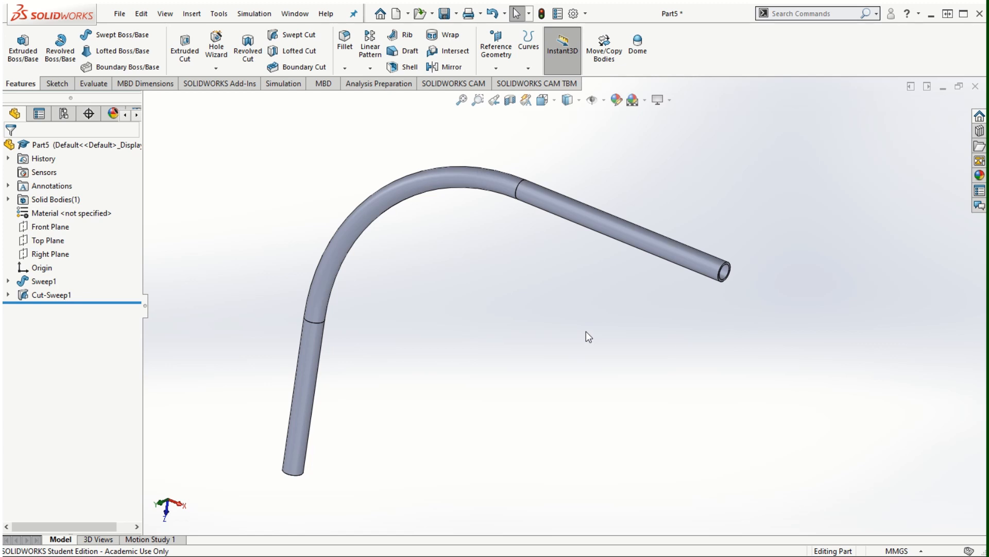
{"action": "mouse_move", "coordinate": [113, 43]}
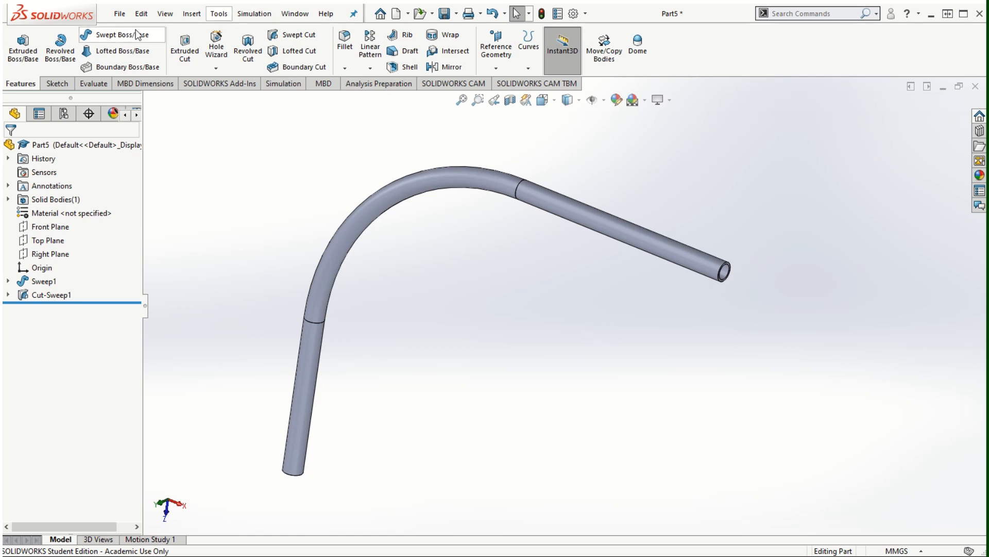
Create a new part and sketch a circle at the origin on the Front Plane
{"action": "left_click", "coordinate": [384, 13]}
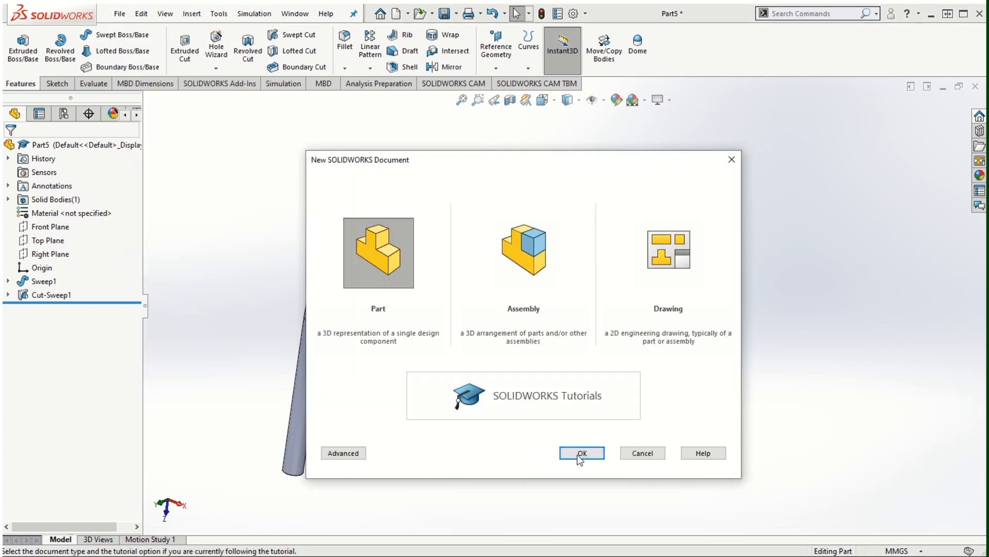
{"action": "left_click", "coordinate": [581, 452]}
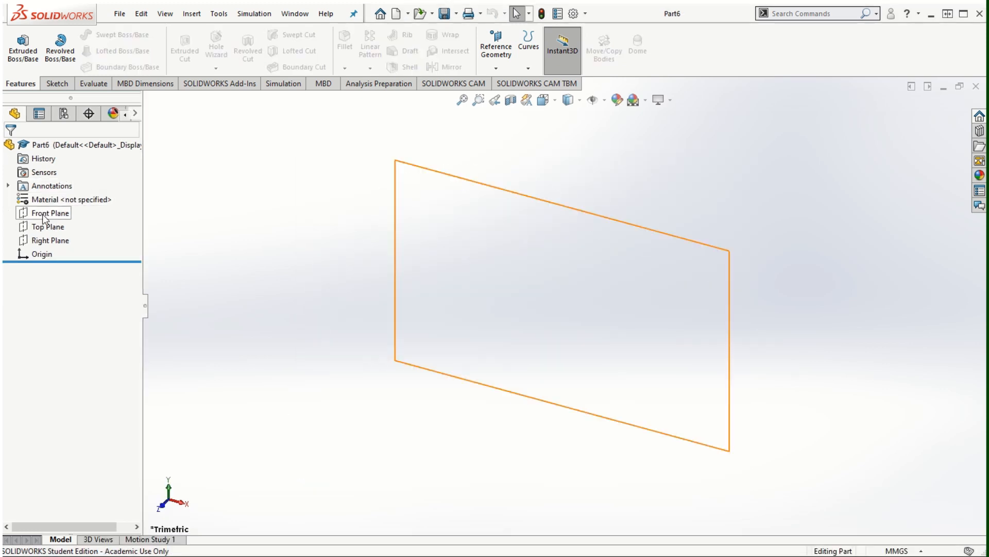
{"action": "left_click", "coordinate": [45, 212]}
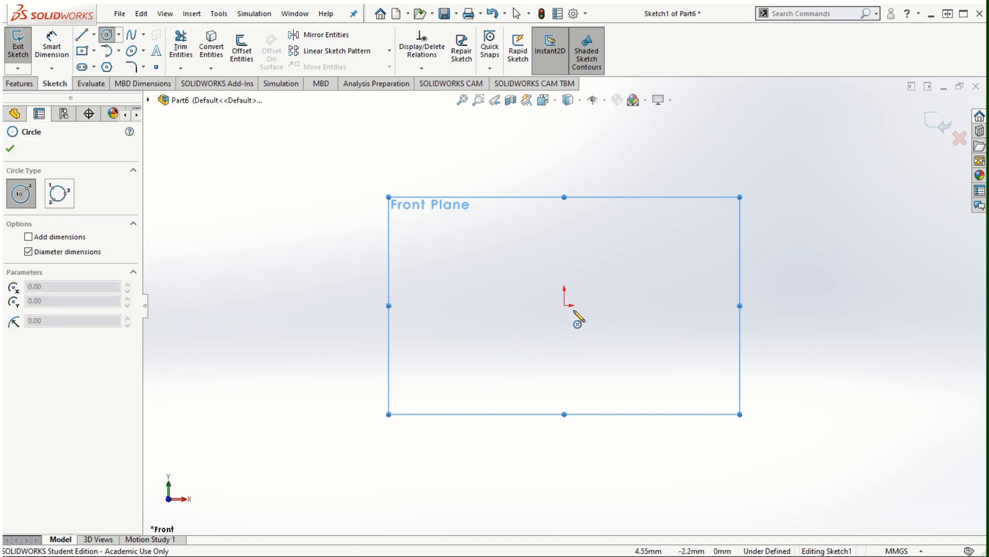
{"action": "left_click_drag", "start_coordinate": [565, 305], "coordinate": [679, 401]}
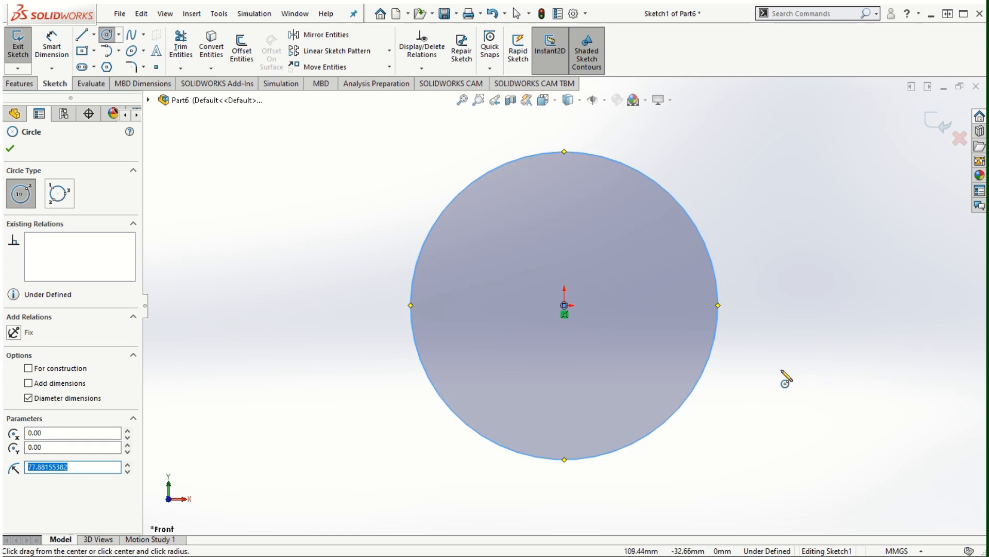
{"action": "mouse_move", "coordinate": [772, 391]}
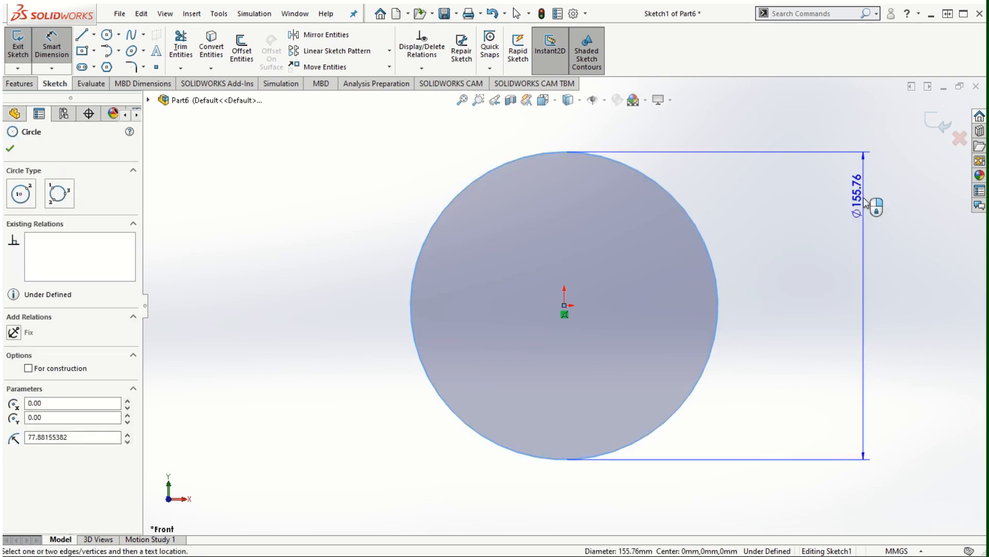
Dimension the circle to 150 mm diameter and exit the sketch
{"action": "left_click", "coordinate": [855, 206]}
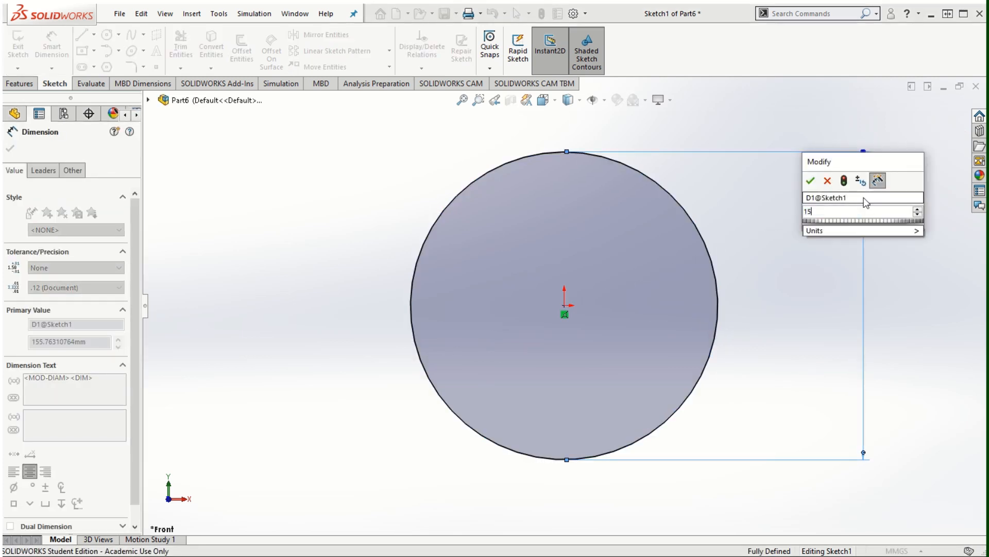
{"action": "left_click", "coordinate": [814, 181]}
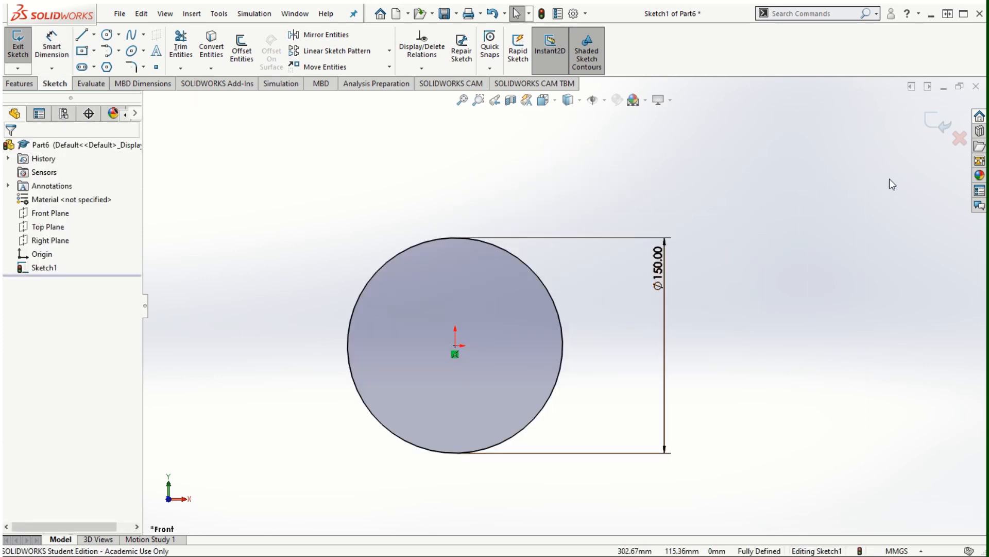
{"action": "left_click", "coordinate": [16, 46]}
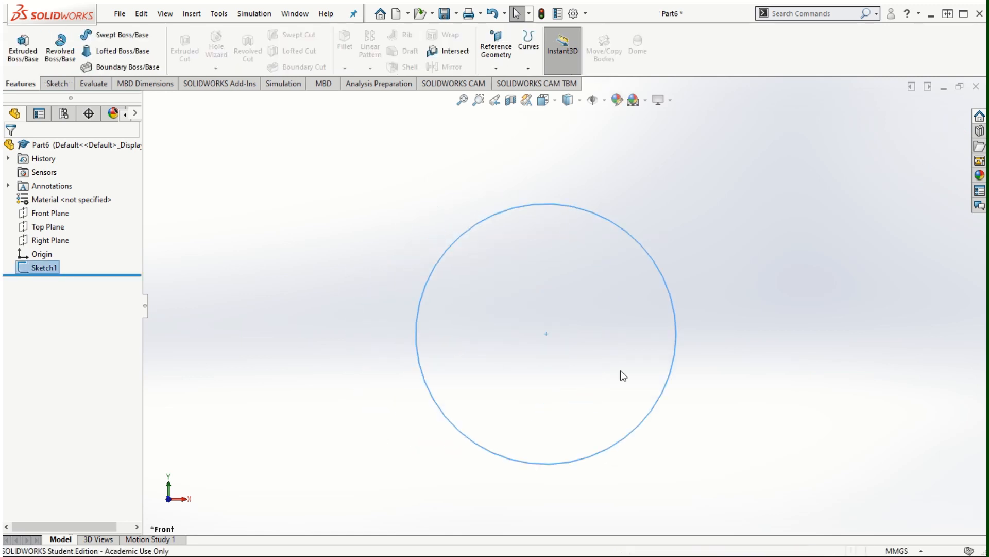
{"action": "mouse_move", "coordinate": [495, 139]}
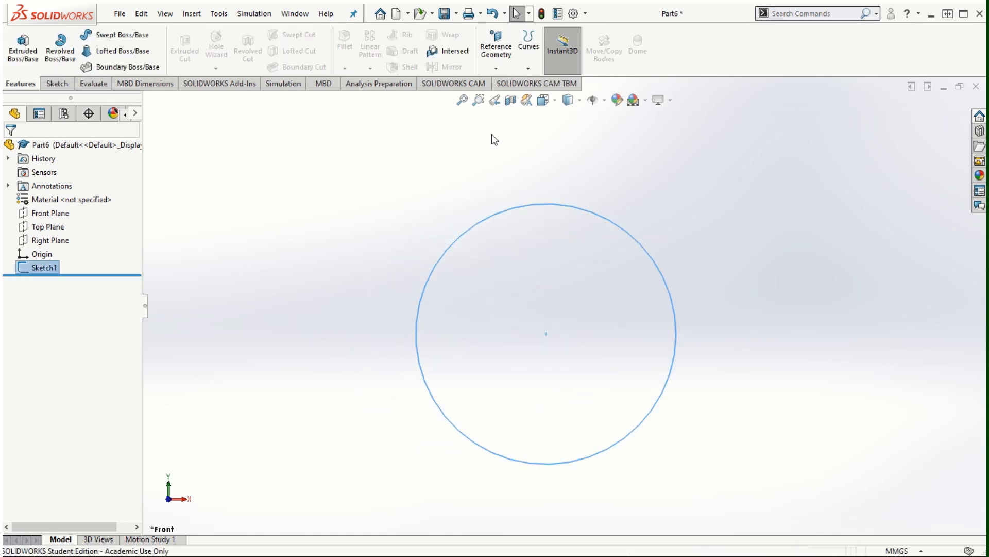
{"action": "mouse_move", "coordinate": [528, 43]}
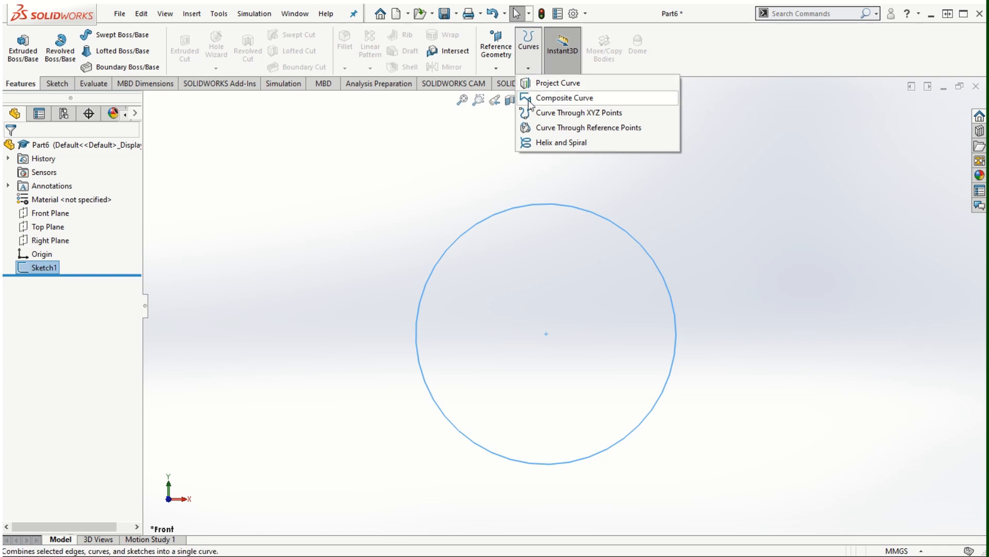
{"action": "mouse_move", "coordinate": [544, 148]}
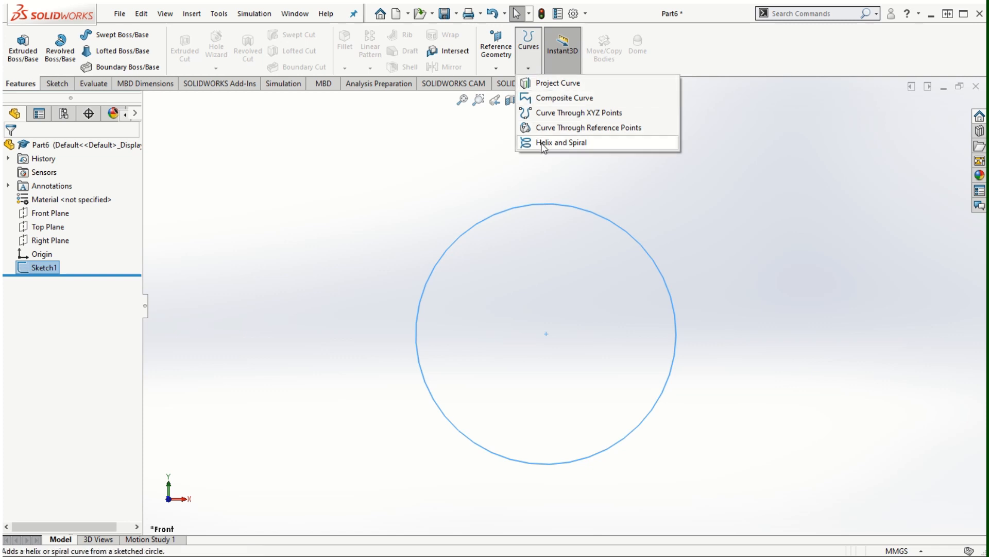
Start a Helix and Spiral curve from the 150 mm circle sketch
{"action": "left_click", "coordinate": [559, 142]}
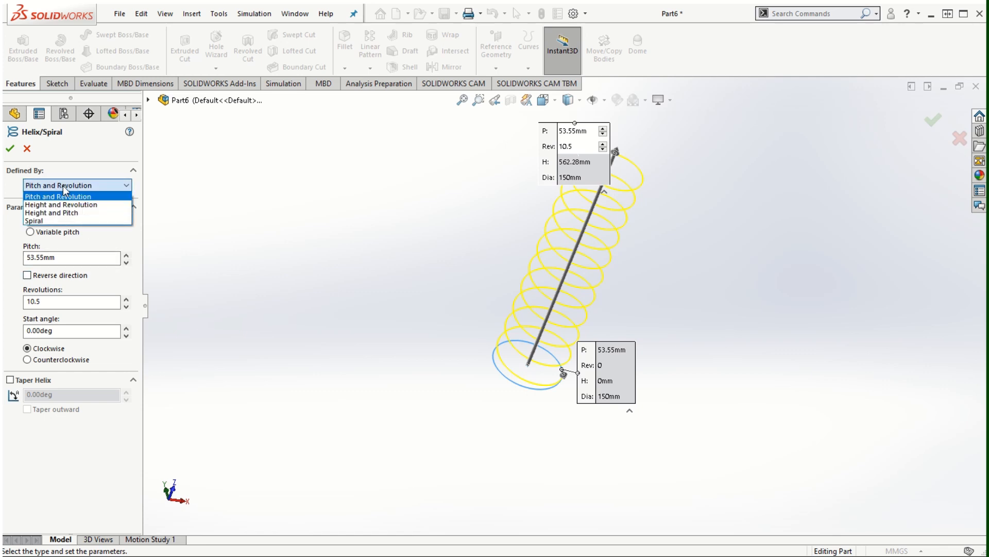
{"action": "mouse_move", "coordinate": [66, 216]}
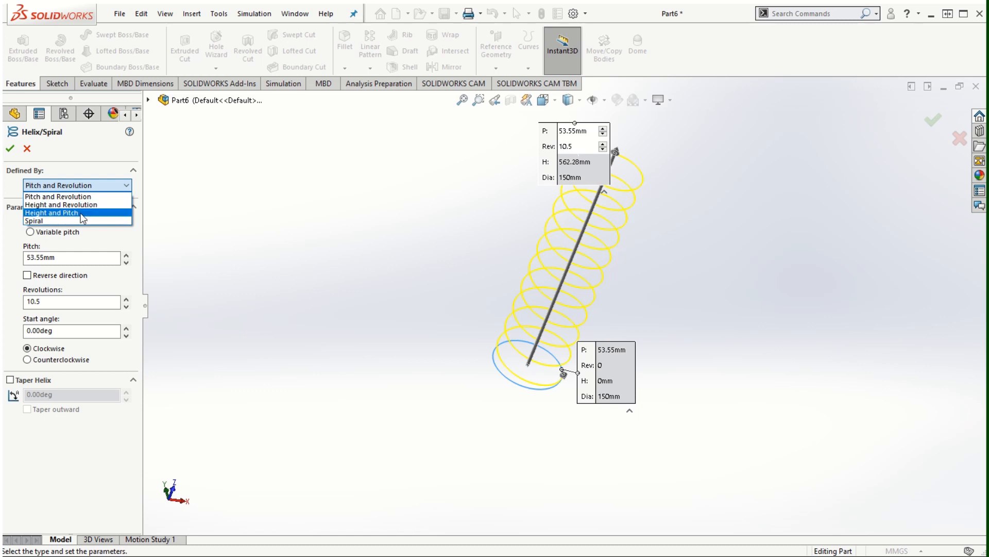
{"action": "mouse_move", "coordinate": [58, 222]}
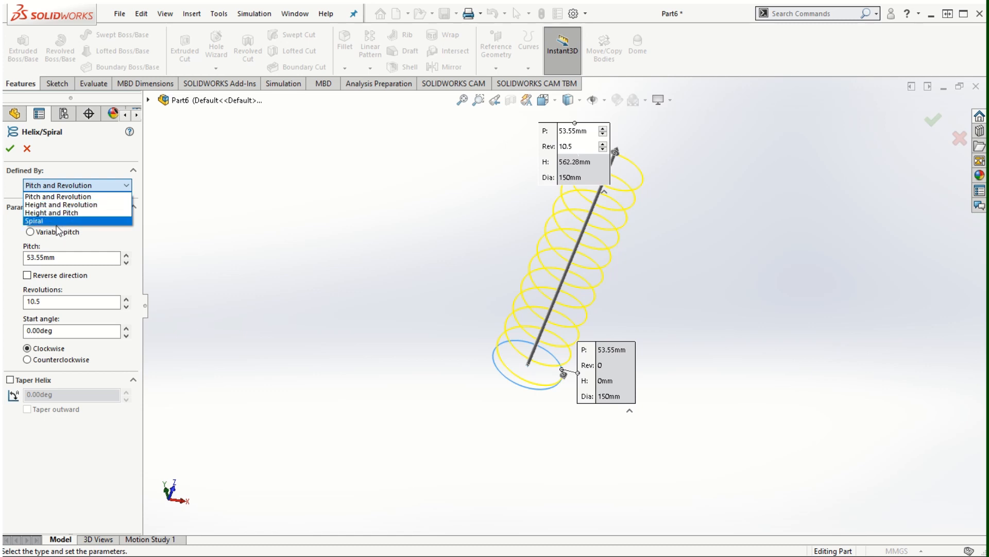
Define the helix by pitch and revolution: 12 revolutions at 50 mm pitch, then confirm it
{"action": "left_click", "coordinate": [44, 195]}
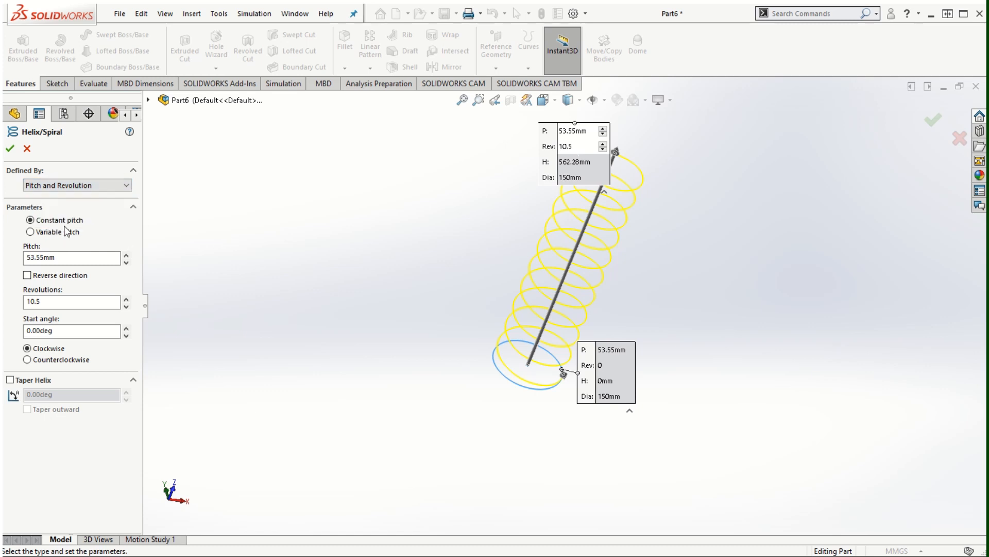
{"action": "mouse_move", "coordinate": [64, 244]}
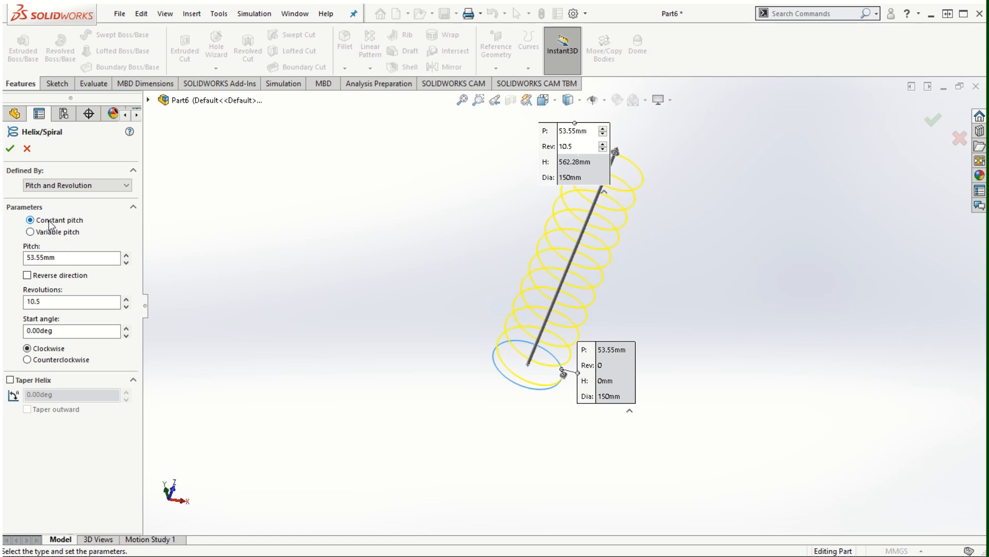
{"action": "mouse_move", "coordinate": [91, 195]}
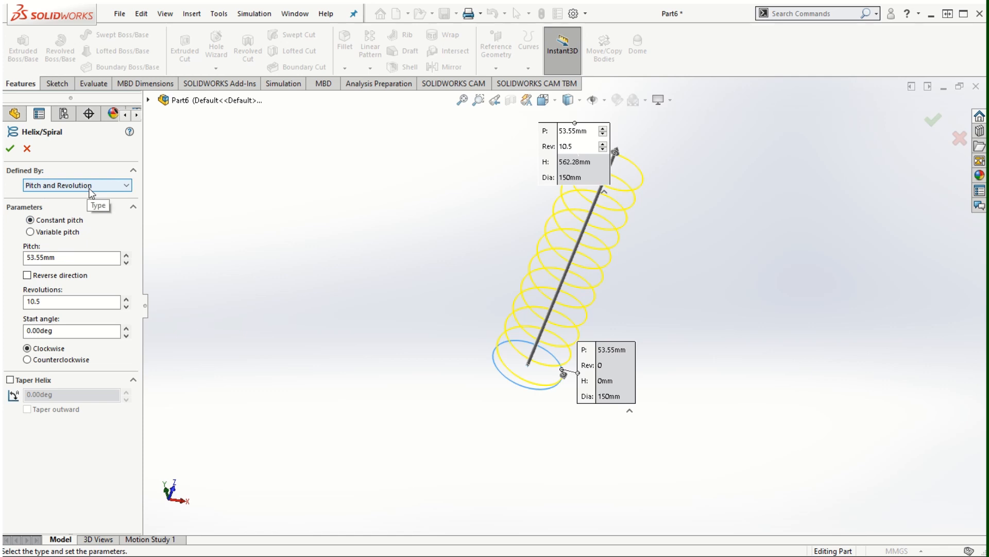
{"action": "left_click", "coordinate": [62, 258]}
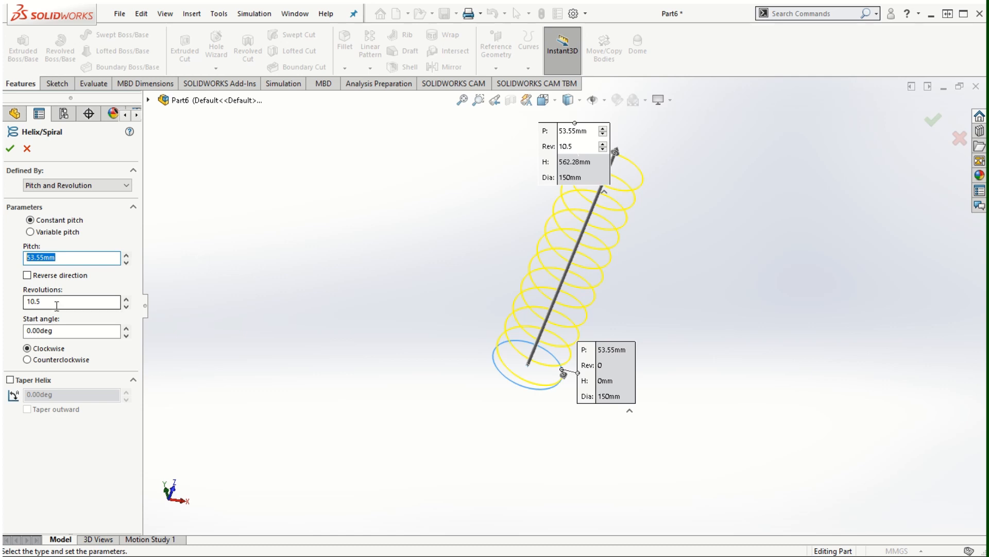
{"action": "left_click", "coordinate": [62, 303]}
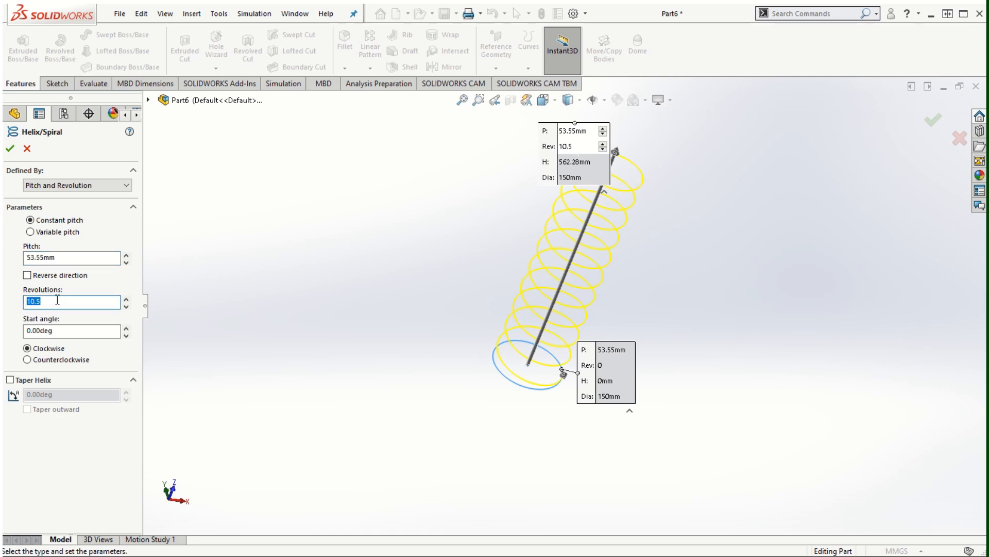
{"action": "mouse_move", "coordinate": [50, 300]}
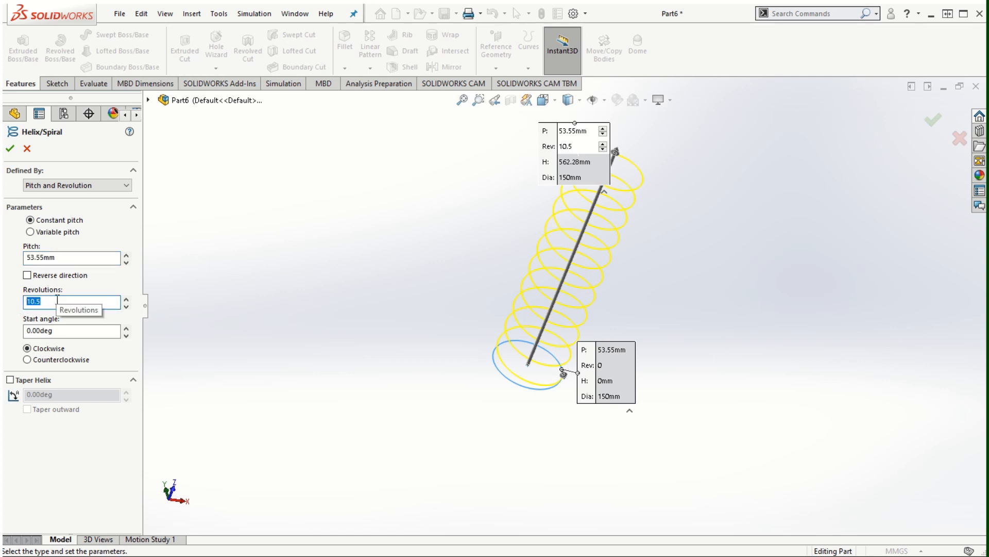
{"action": "type", "text": "12"}
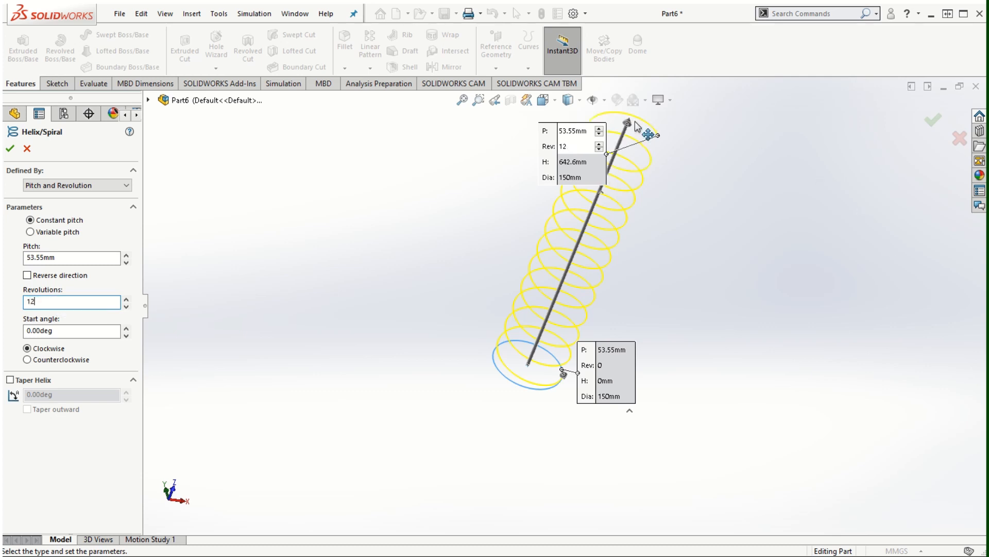
{"action": "left_click_drag", "start_coordinate": [625, 122], "coordinate": [573, 277]}
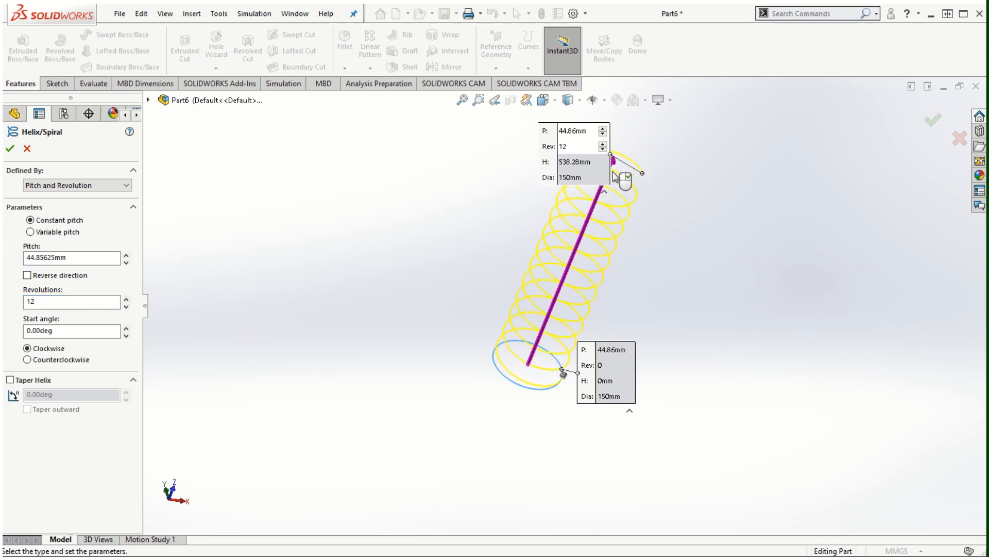
{"action": "left_click_drag", "start_coordinate": [631, 154], "coordinate": [621, 202]}
{"action": "type", "text": "50"}
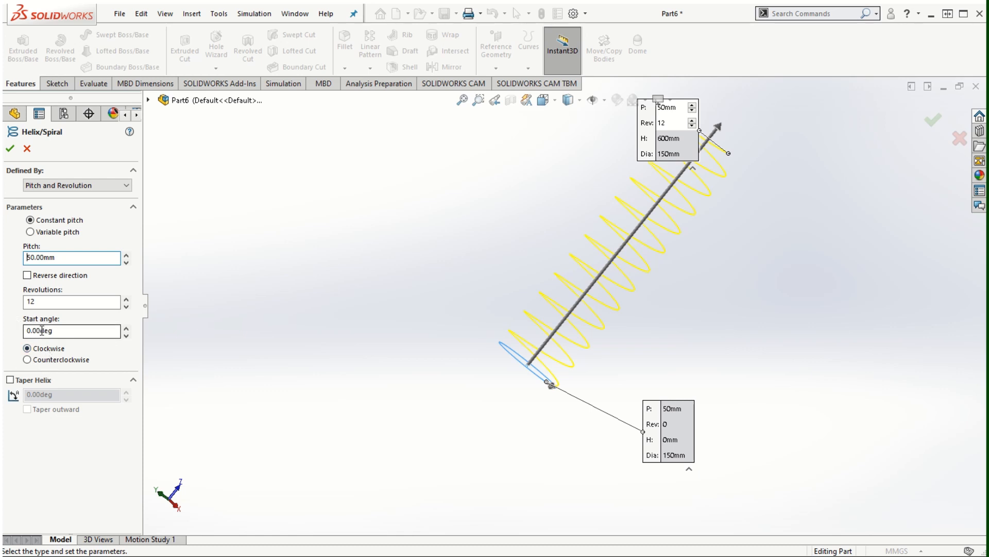
{"action": "mouse_move", "coordinate": [82, 341]}
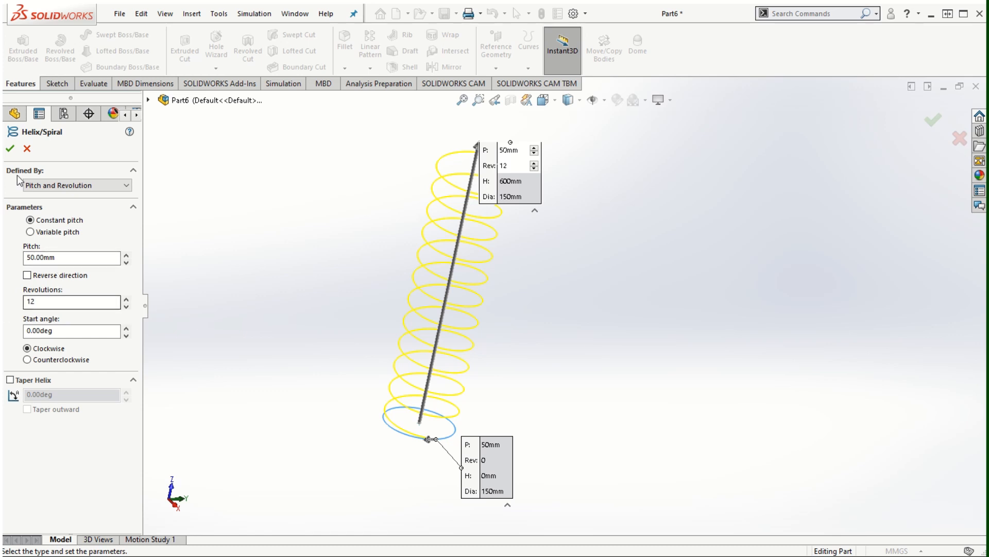
{"action": "left_click", "coordinate": [8, 150]}
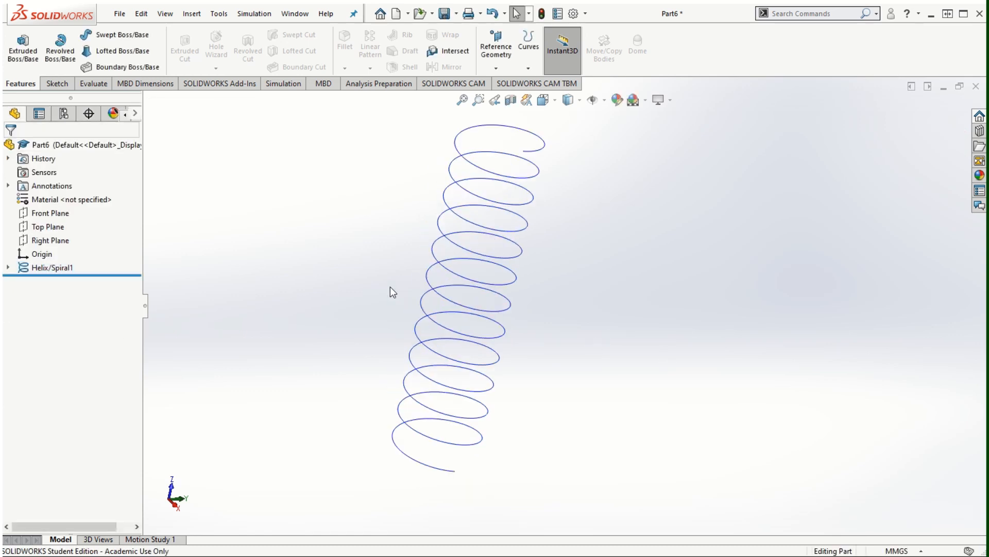
{"action": "left_click_drag", "start_coordinate": [391, 292], "coordinate": [636, 384]}
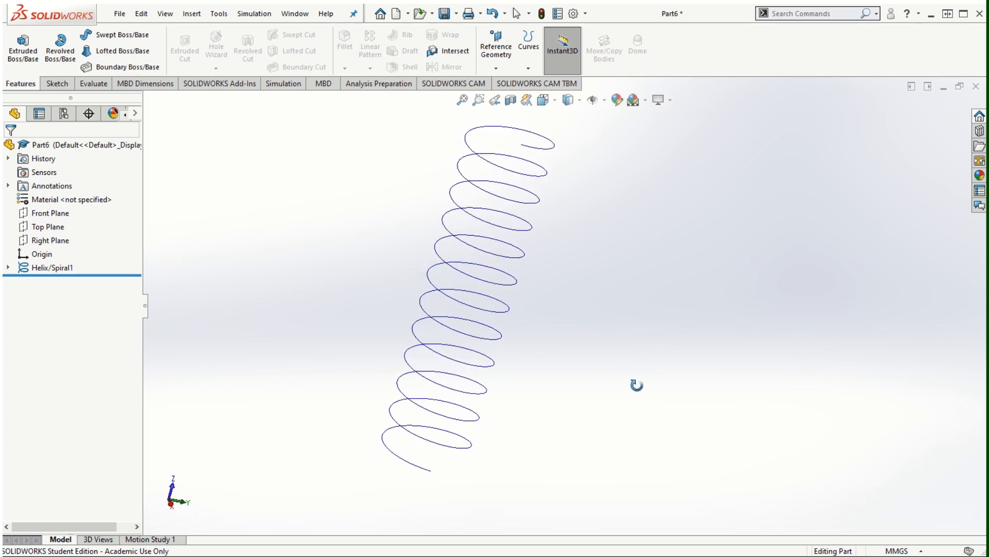
{"action": "mouse_move", "coordinate": [521, 396]}
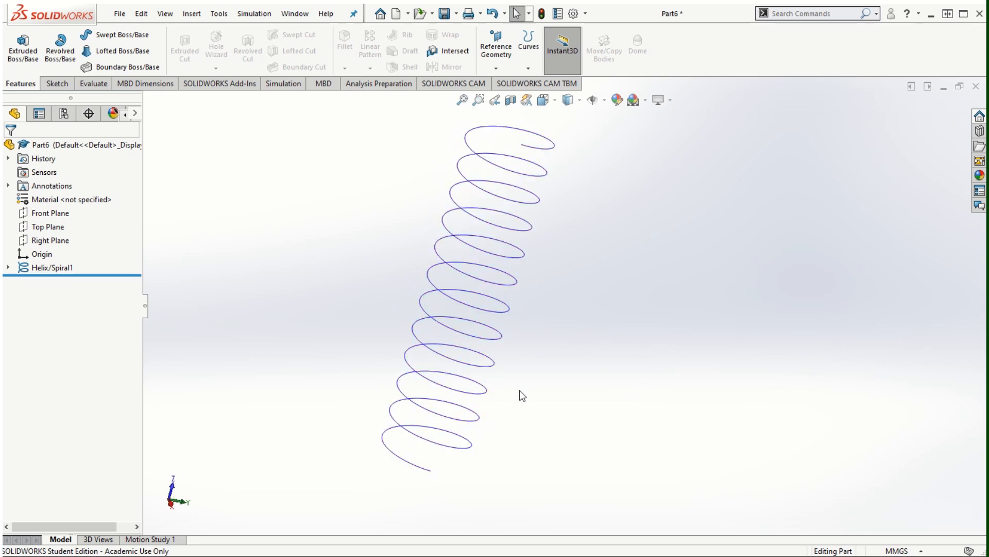
{"action": "mouse_move", "coordinate": [413, 363]}
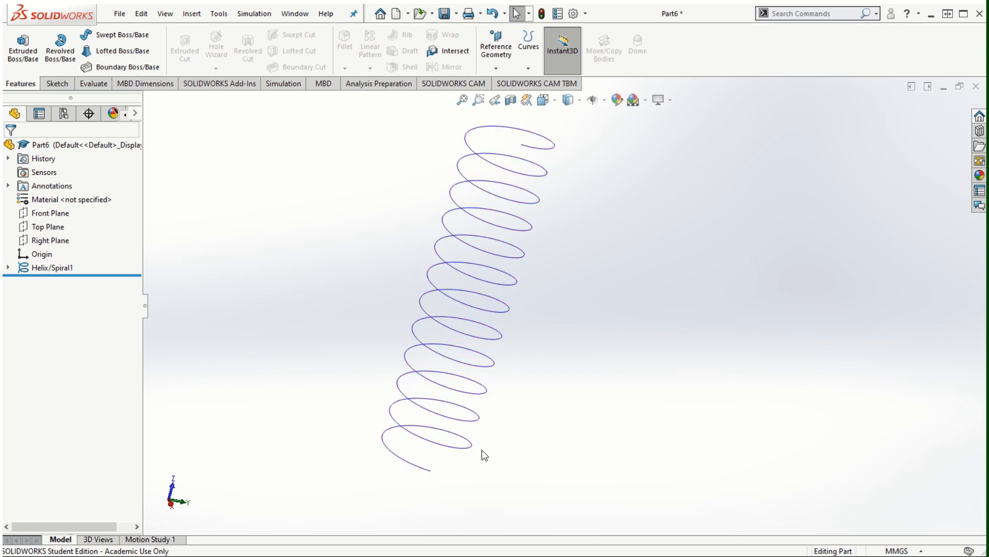
{"action": "left_click", "coordinate": [46, 212]}
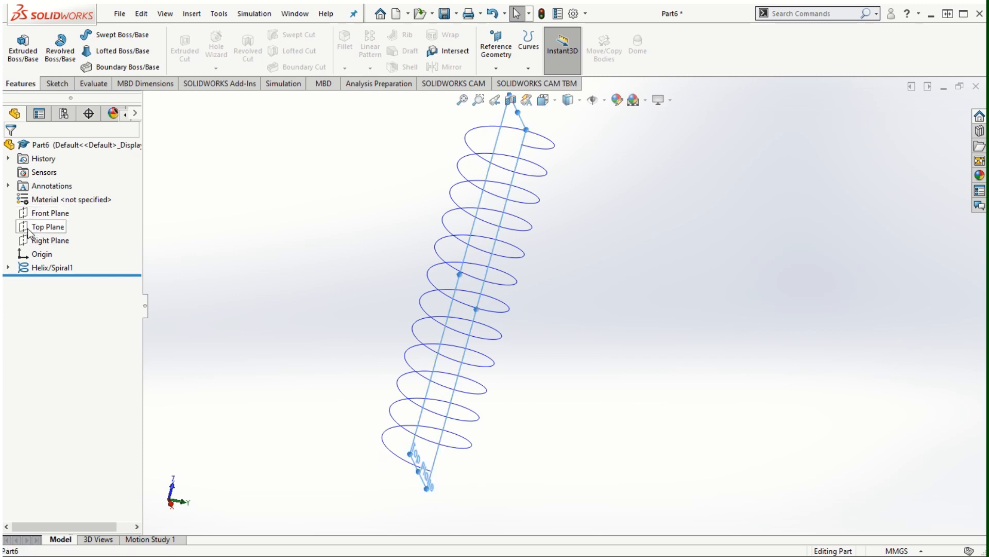
{"action": "left_click", "coordinate": [37, 225]}
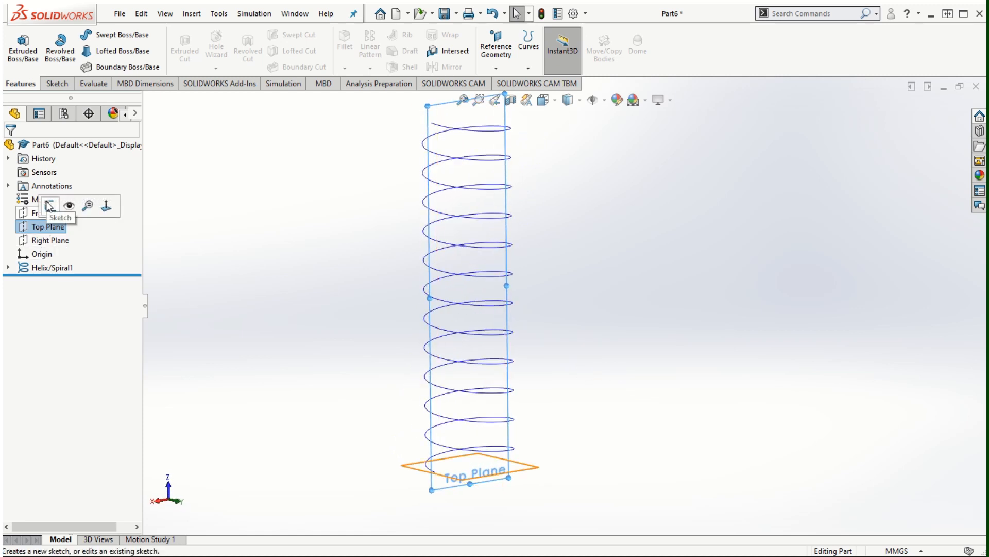
Sketch a 15 mm diameter circle on the Top Plane at the helix's start point
{"action": "left_click", "coordinate": [51, 219]}
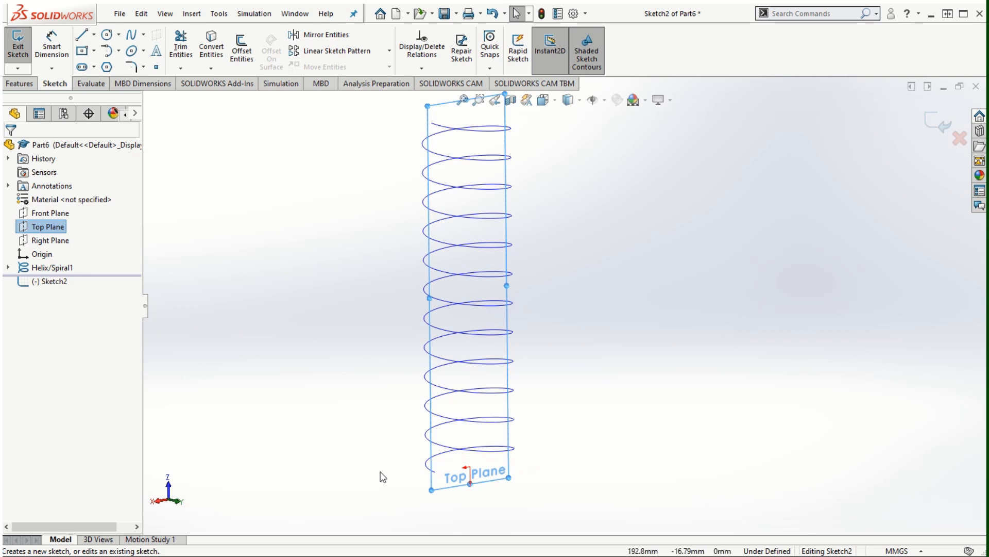
{"action": "left_click", "coordinate": [90, 41]}
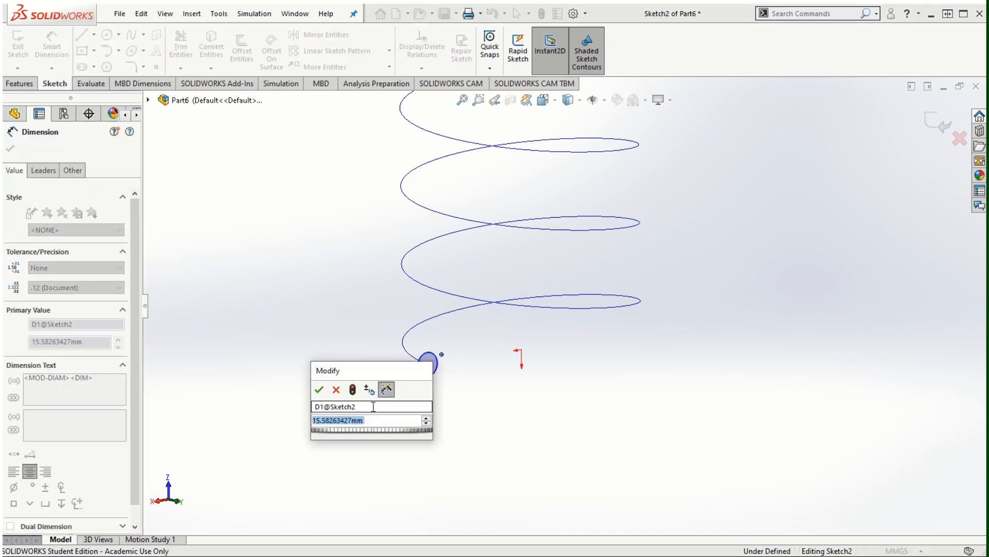
{"action": "type", "text": "15"}
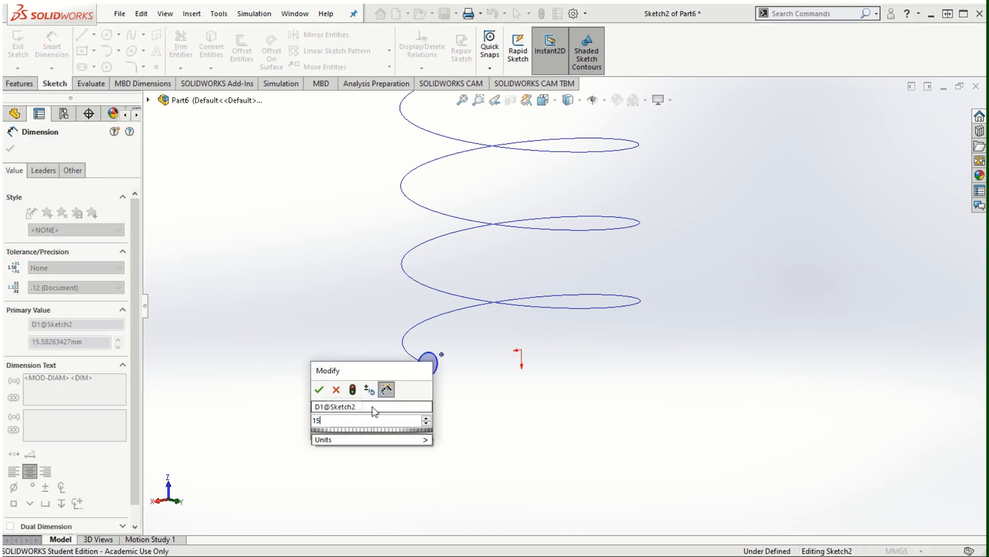
{"action": "left_click", "coordinate": [322, 390]}
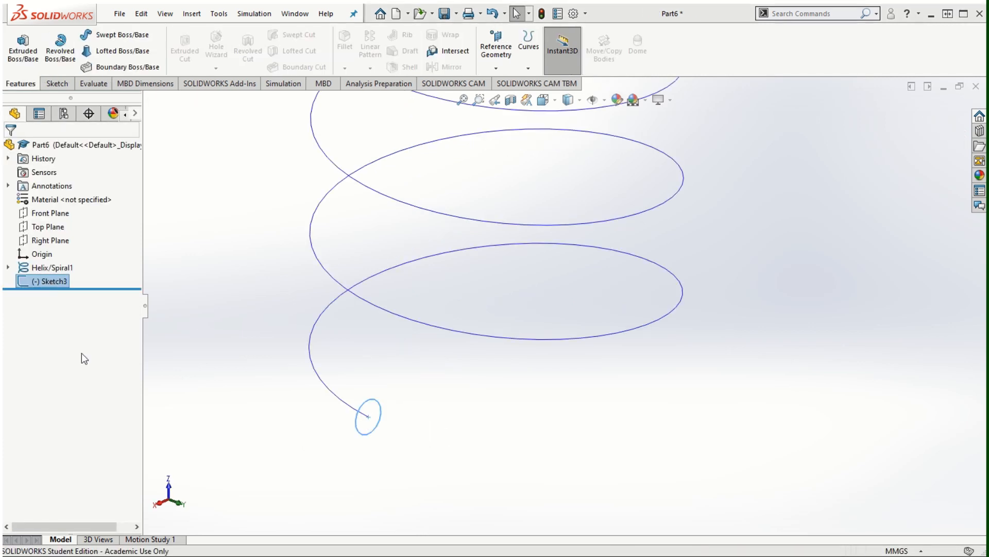
{"action": "mouse_move", "coordinate": [388, 446]}
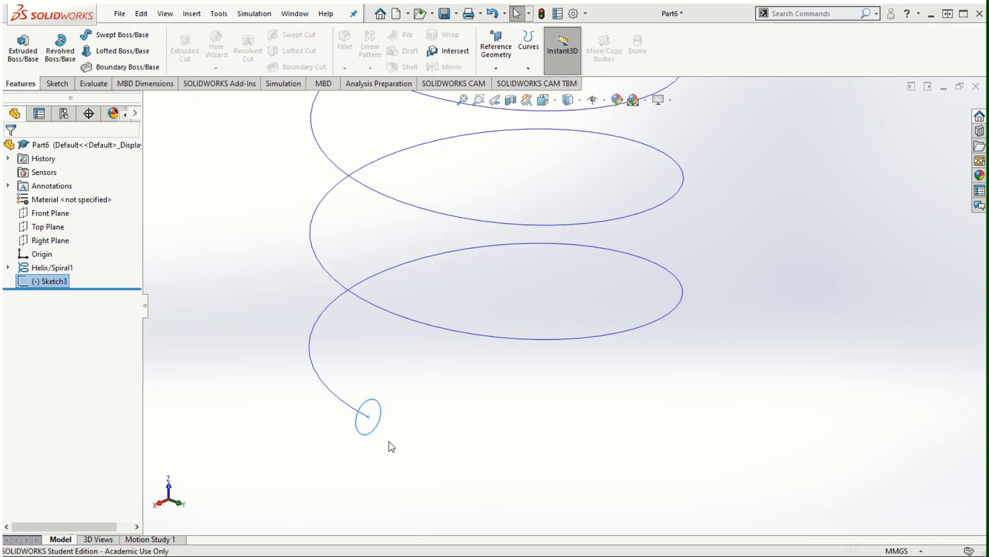
{"action": "mouse_move", "coordinate": [200, 336]}
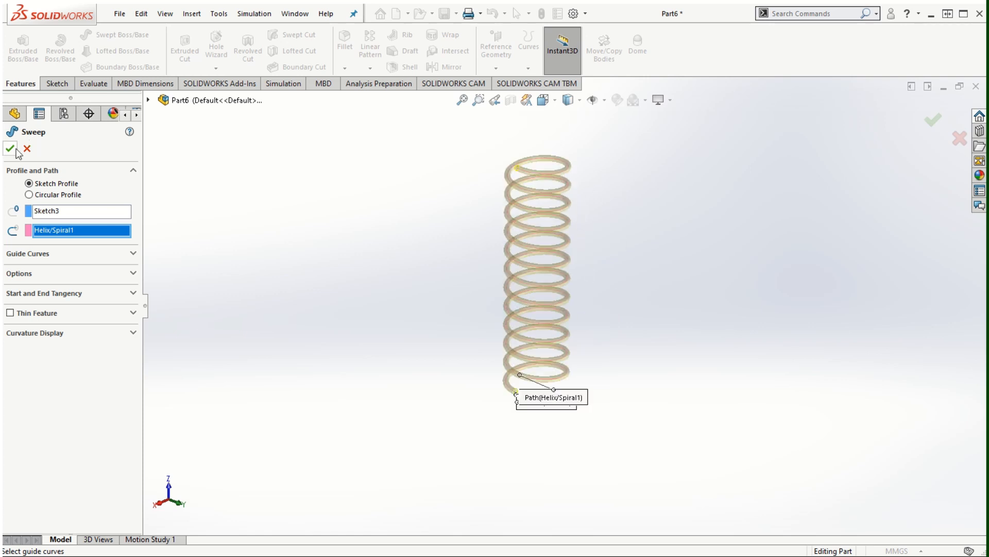
Confirm Sweep1, sweeping Sketch3's 15 mm circle along Helix/Spiral1 into the coil
{"action": "left_click", "coordinate": [8, 142]}
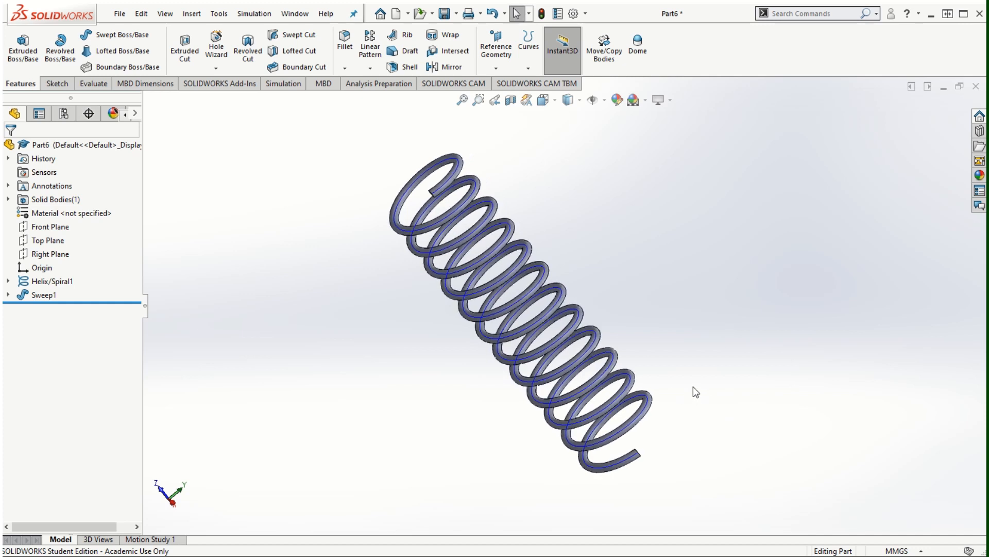
{"action": "left_click_drag", "start_coordinate": [693, 391], "coordinate": [752, 372]}
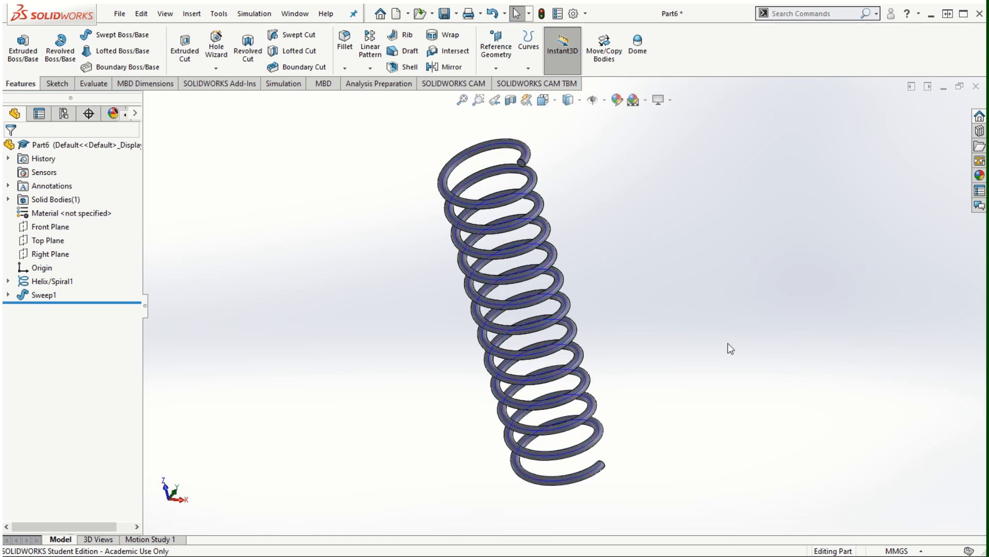
{"action": "left_click_drag", "start_coordinate": [730, 348], "coordinate": [726, 381]}
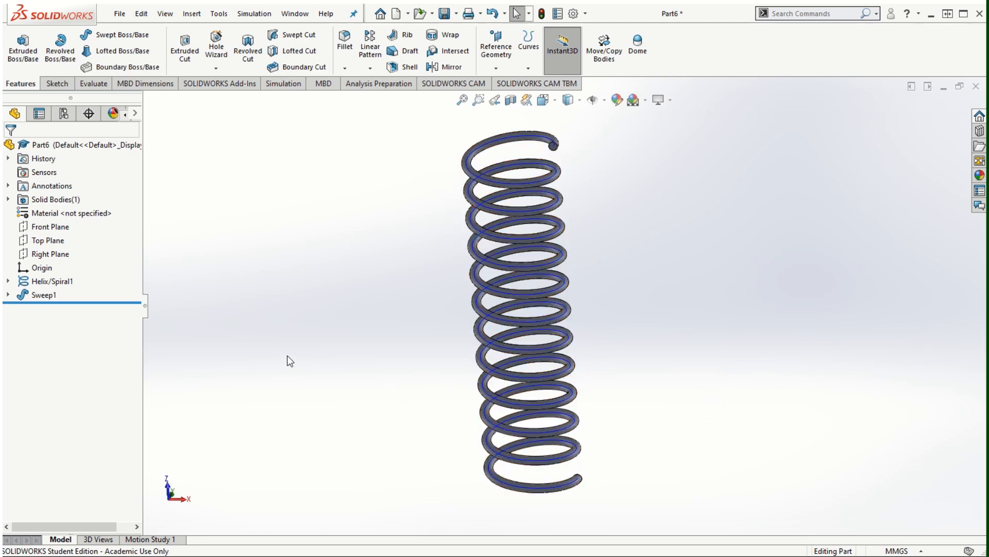
{"action": "left_click", "coordinate": [34, 294]}
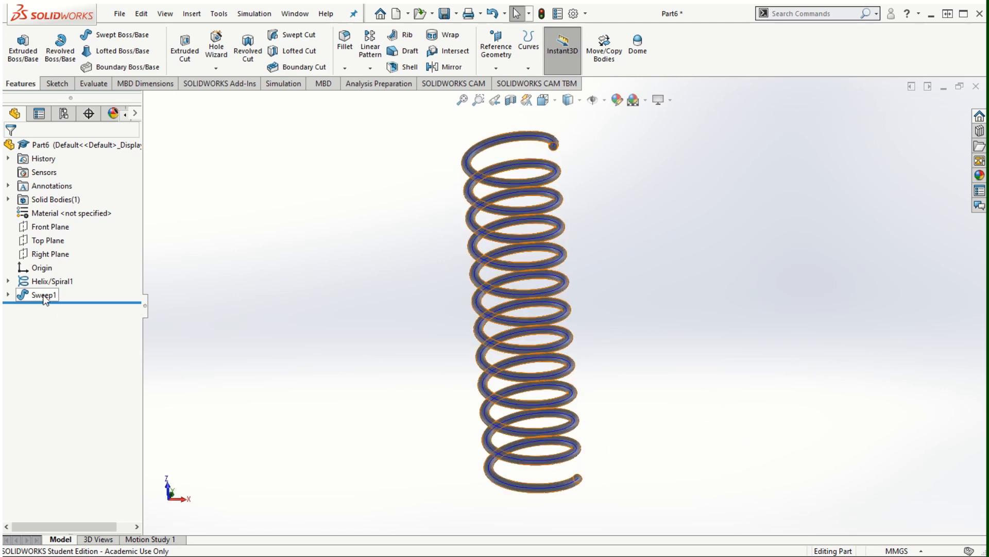
Edit Helix/Spiral1 and set its revolutions to 12.5 for a 625 mm tall spring
{"action": "right_click", "coordinate": [34, 295]}
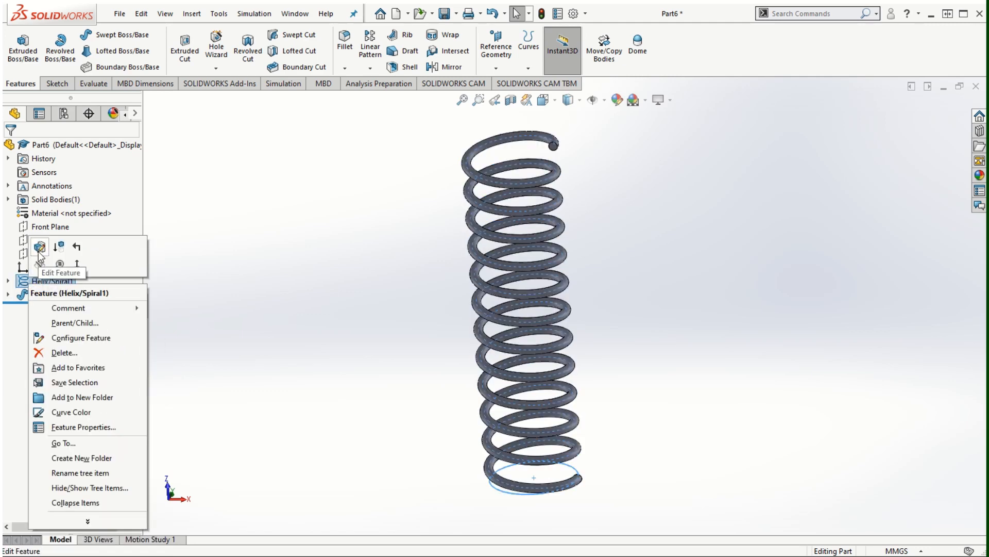
{"action": "left_click", "coordinate": [32, 260]}
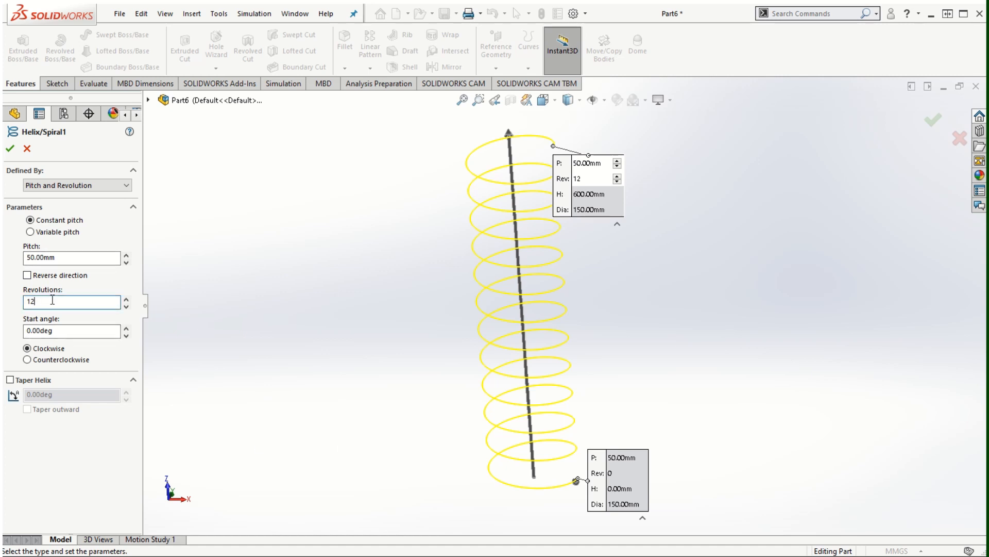
{"action": "type", "text": "12.5"}
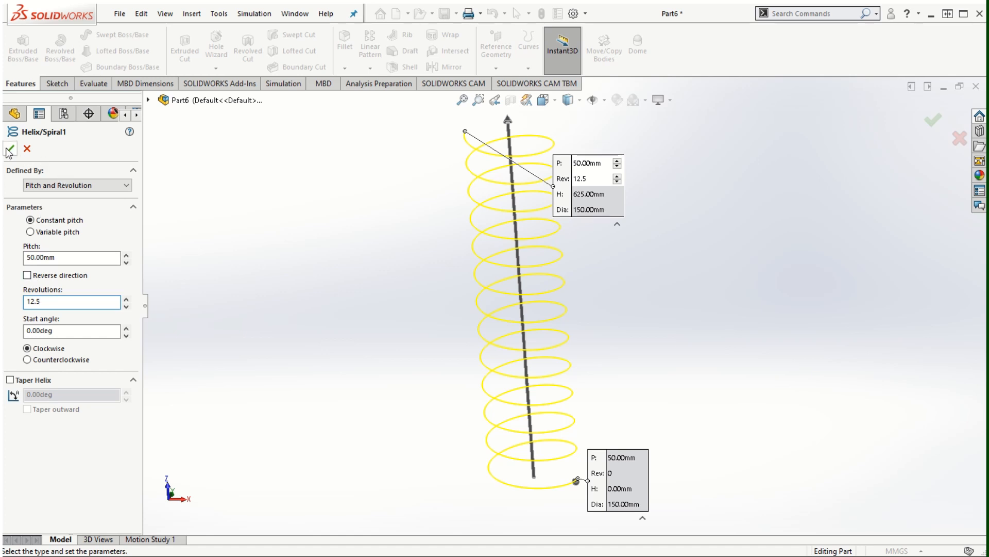
{"action": "left_click", "coordinate": [10, 141]}
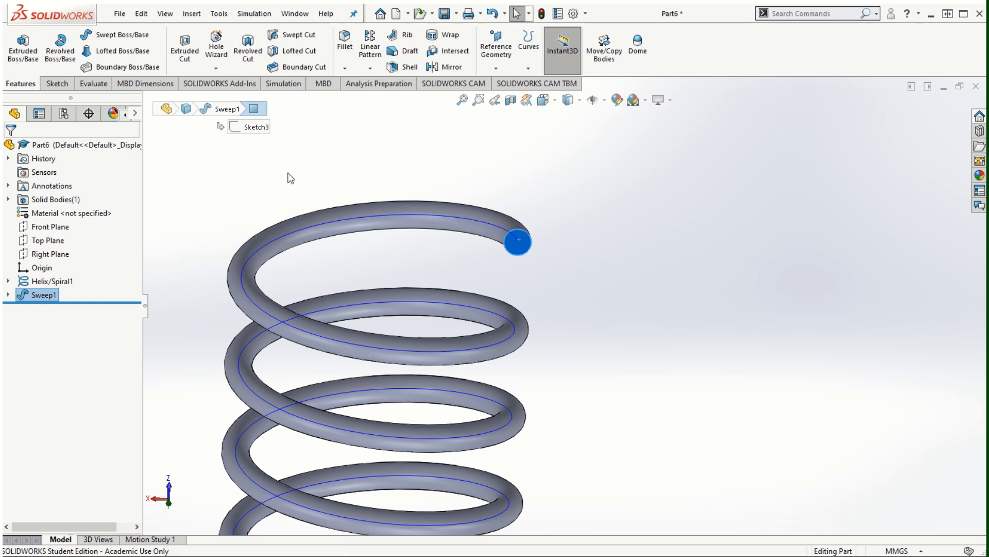
{"action": "mouse_move", "coordinate": [513, 245]}
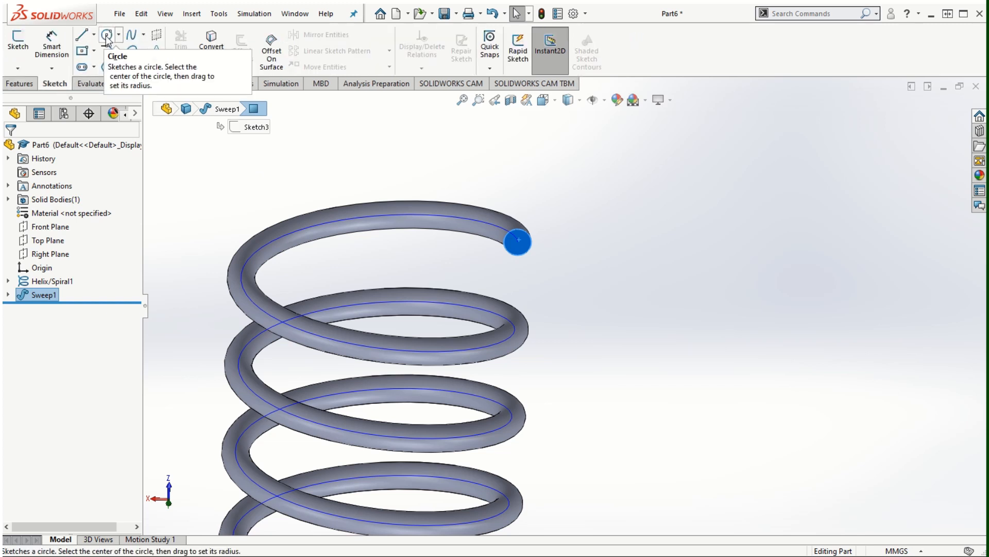
Sketch a 15 mm circle on the coil's end face for the first arm
{"action": "left_click", "coordinate": [518, 241]}
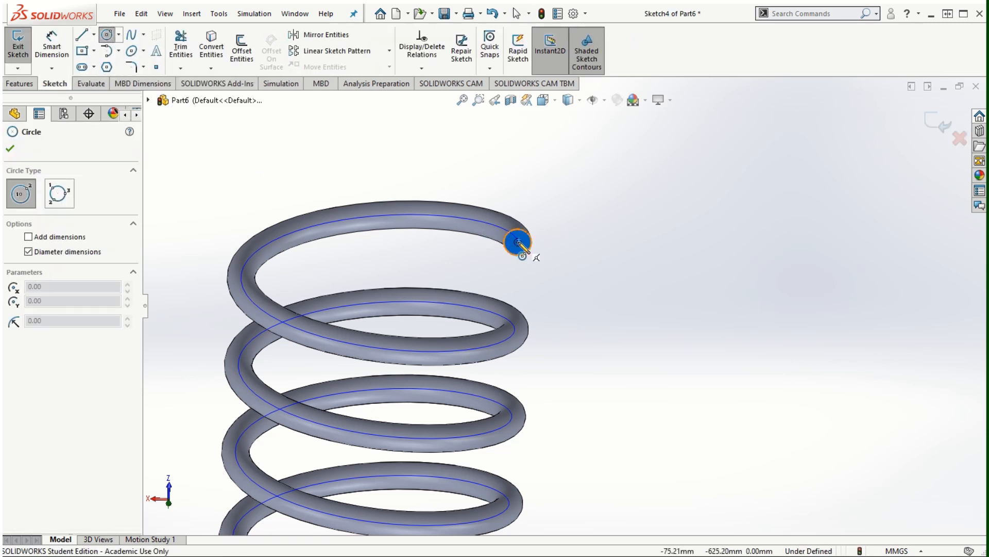
{"action": "left_click_drag", "start_coordinate": [518, 243], "coordinate": [511, 224]}
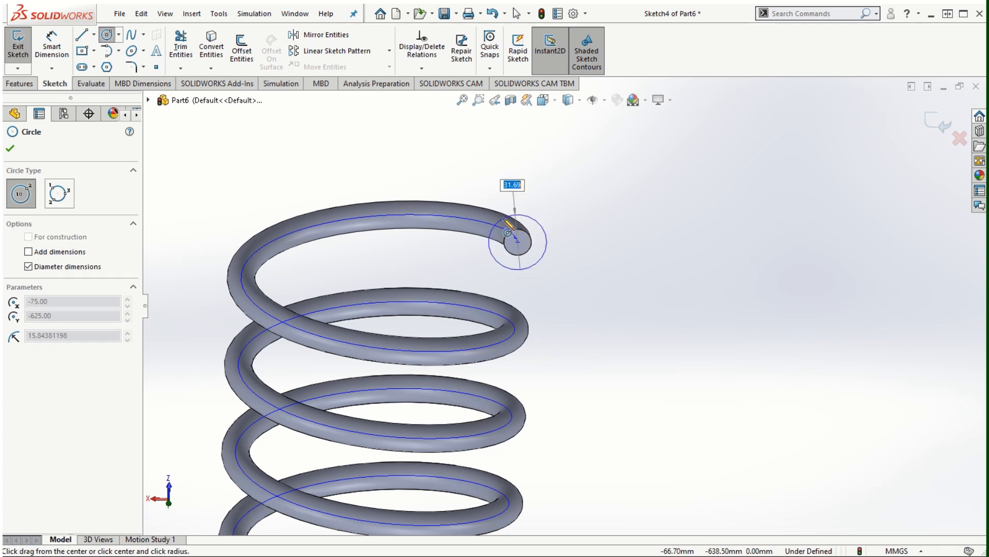
{"action": "left_click", "coordinate": [515, 241]}
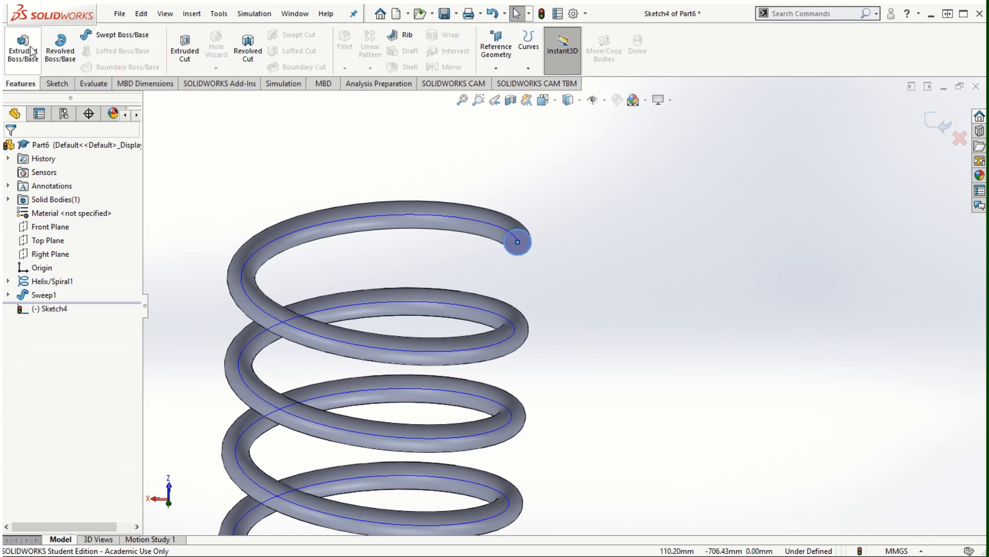
Extrude the end circle 160 mm to create the straight arm Boss-Extrude1
{"action": "left_click", "coordinate": [20, 44]}
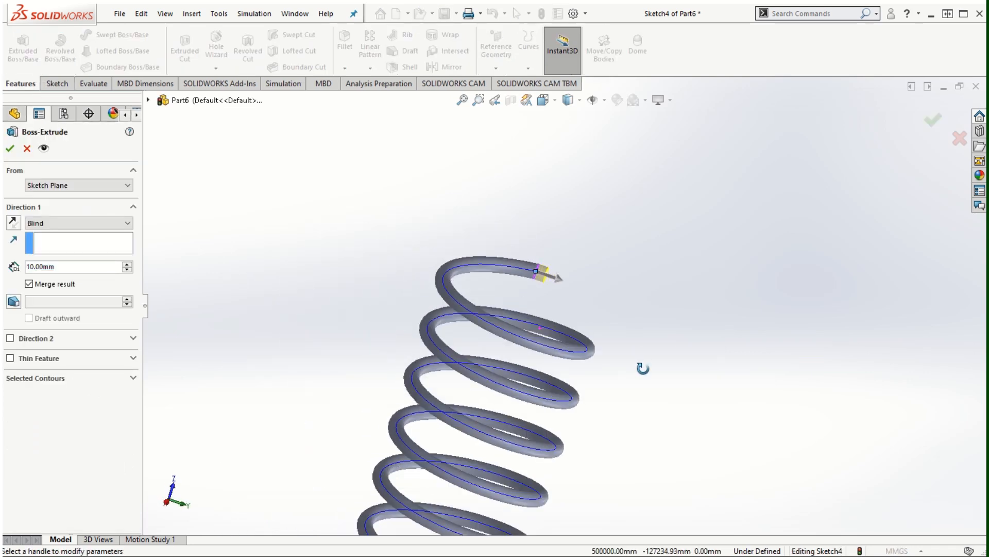
{"action": "left_click_drag", "start_coordinate": [546, 276], "coordinate": [707, 325]}
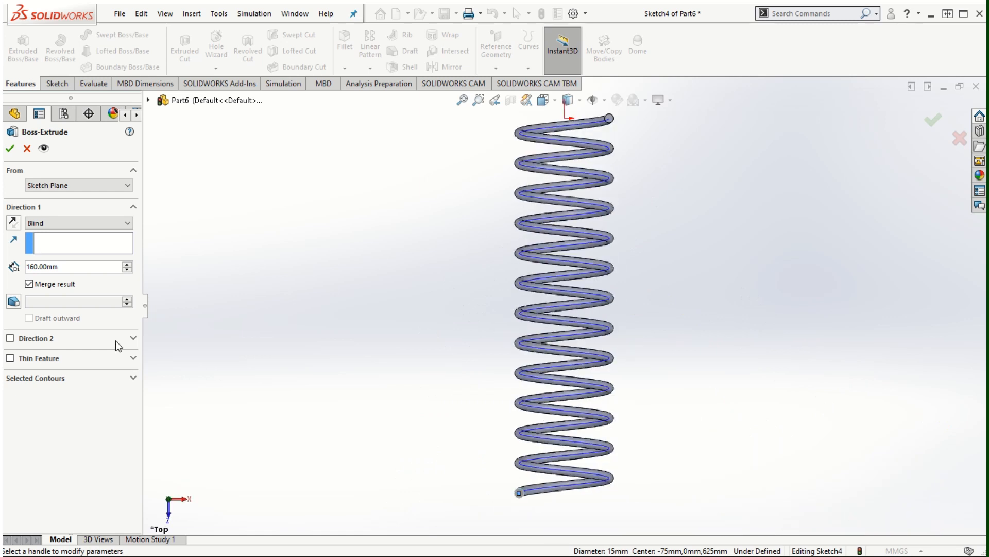
{"action": "mouse_move", "coordinate": [357, 363]}
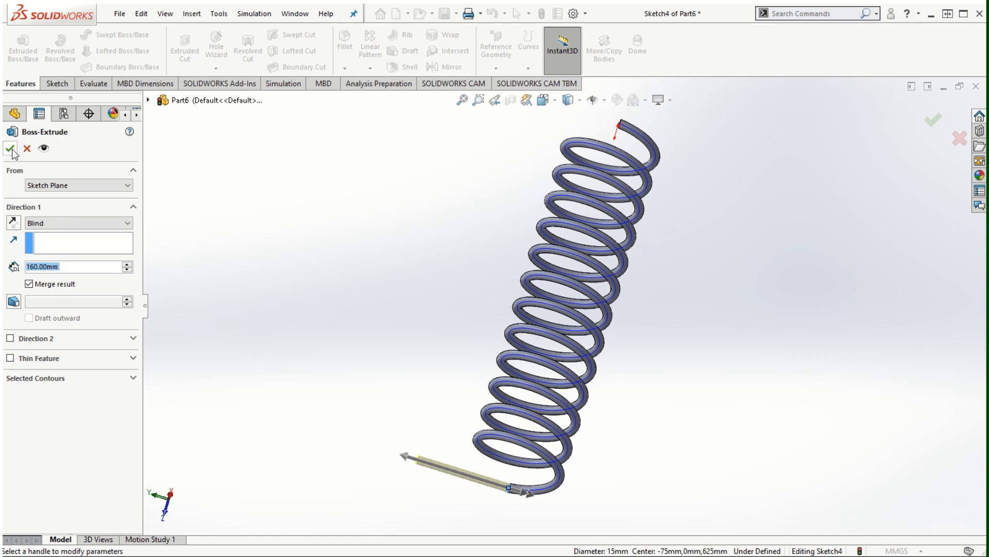
{"action": "left_click", "coordinate": [8, 147]}
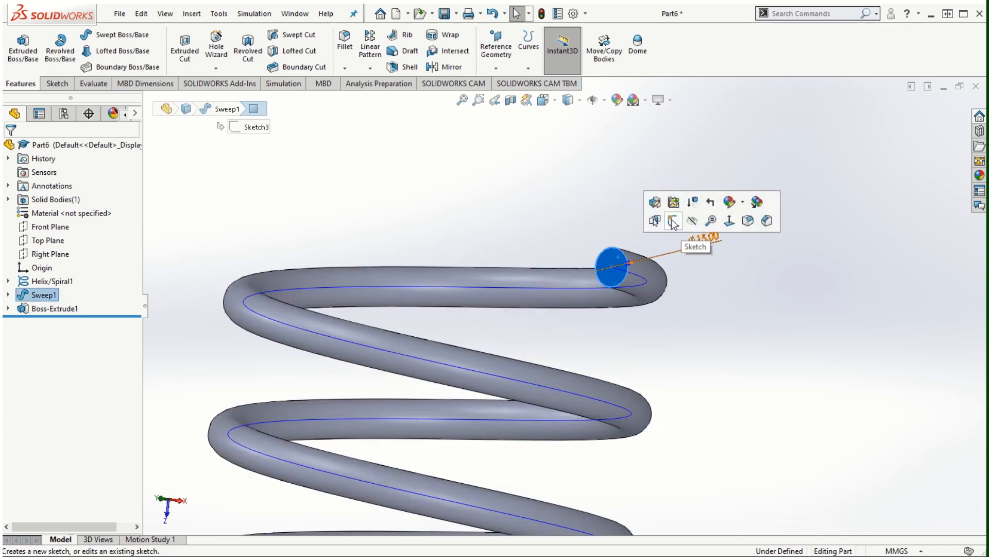
Sketch a circle on the other end face and extrude it as the second arm Boss-Extrude2
{"action": "left_click", "coordinate": [673, 221]}
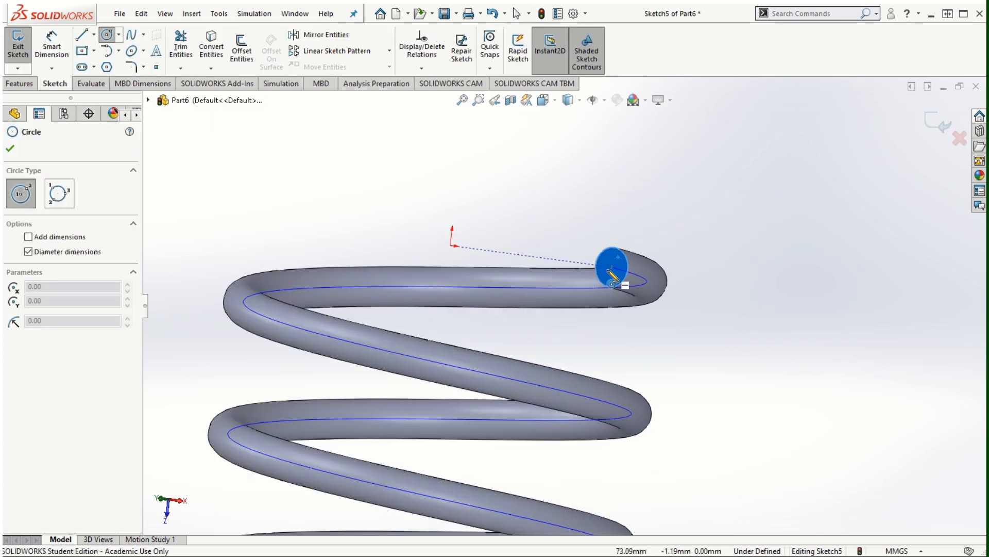
{"action": "left_click", "coordinate": [610, 268]}
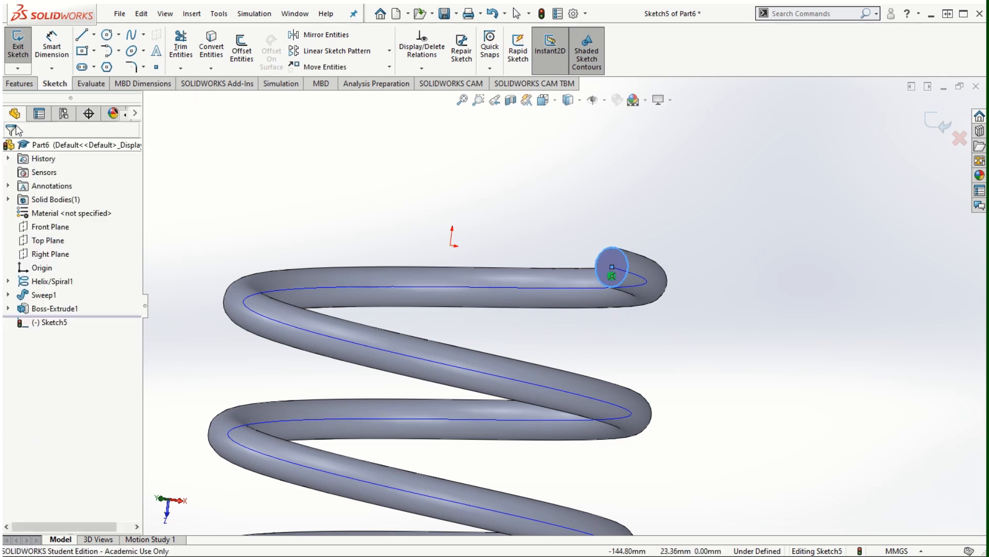
{"action": "left_click", "coordinate": [21, 52]}
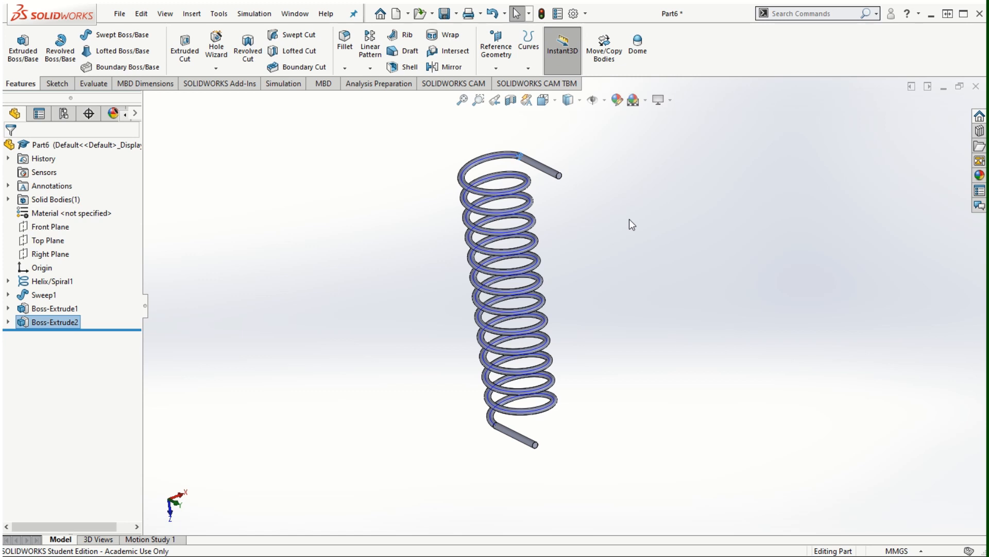
{"action": "mouse_move", "coordinate": [624, 261]}
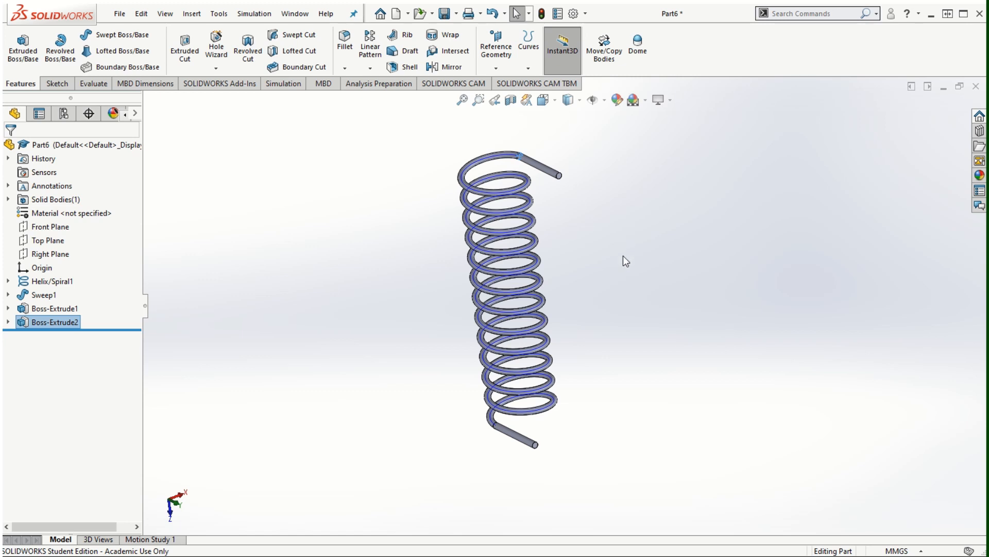
{"action": "mouse_move", "coordinate": [586, 280]}
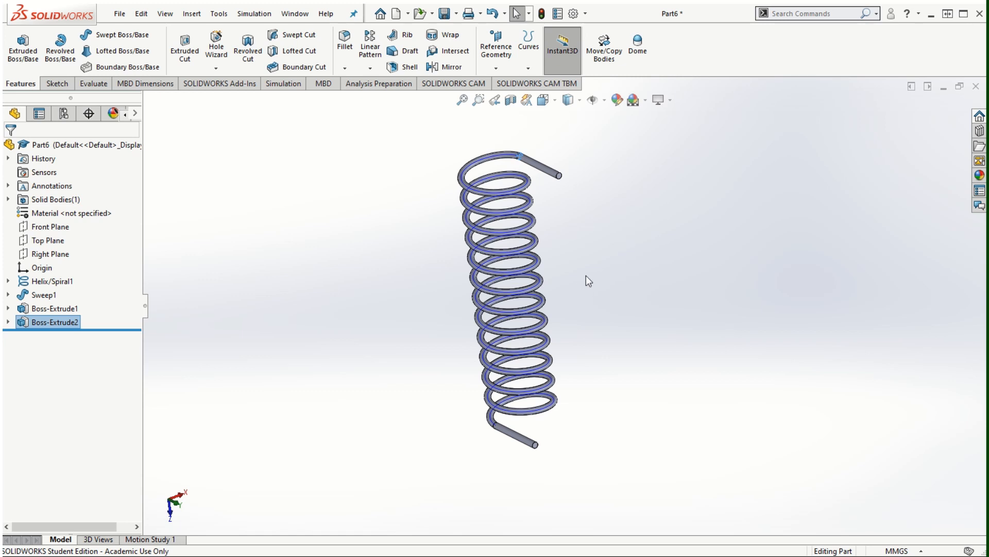
{"action": "mouse_move", "coordinate": [569, 295]}
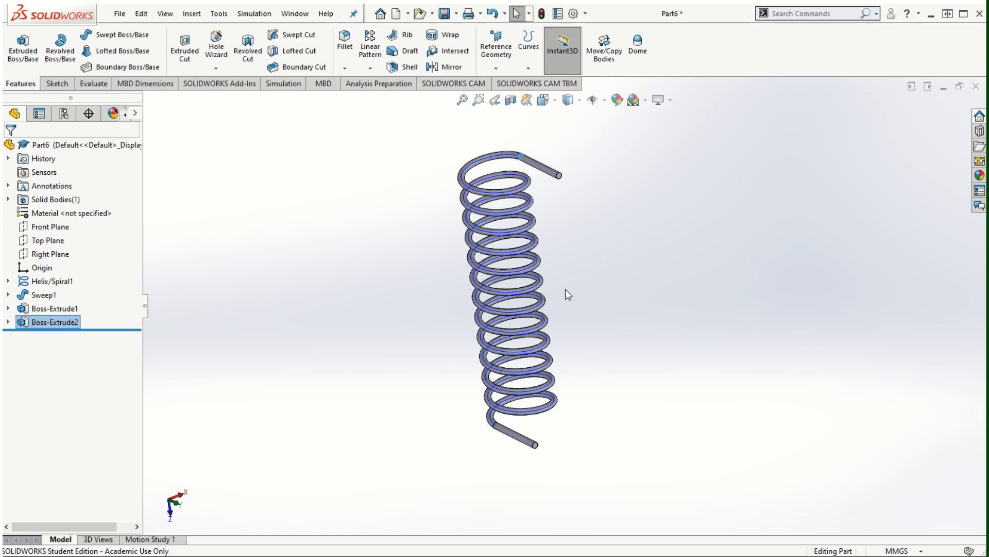
{"action": "mouse_move", "coordinate": [545, 332]}
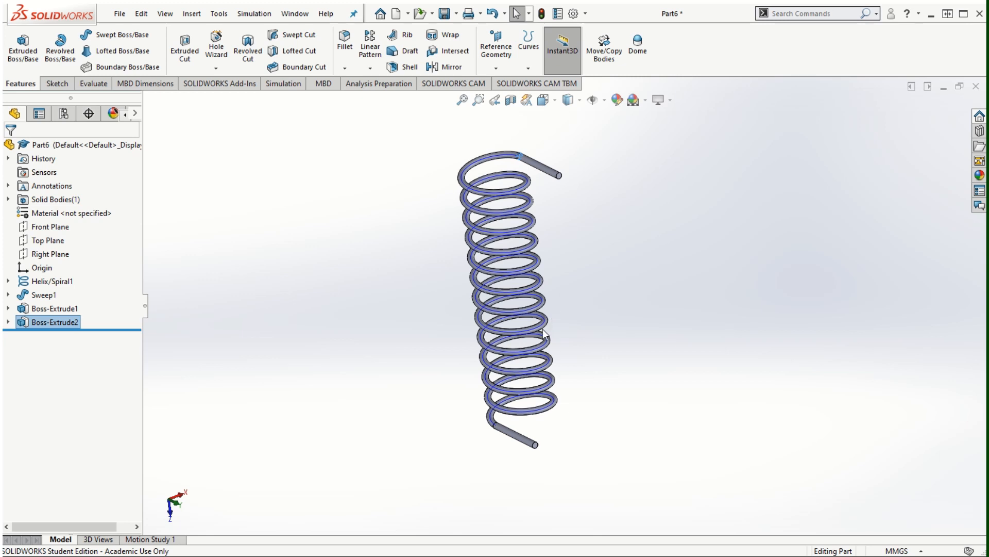
{"action": "mouse_move", "coordinate": [445, 340]}
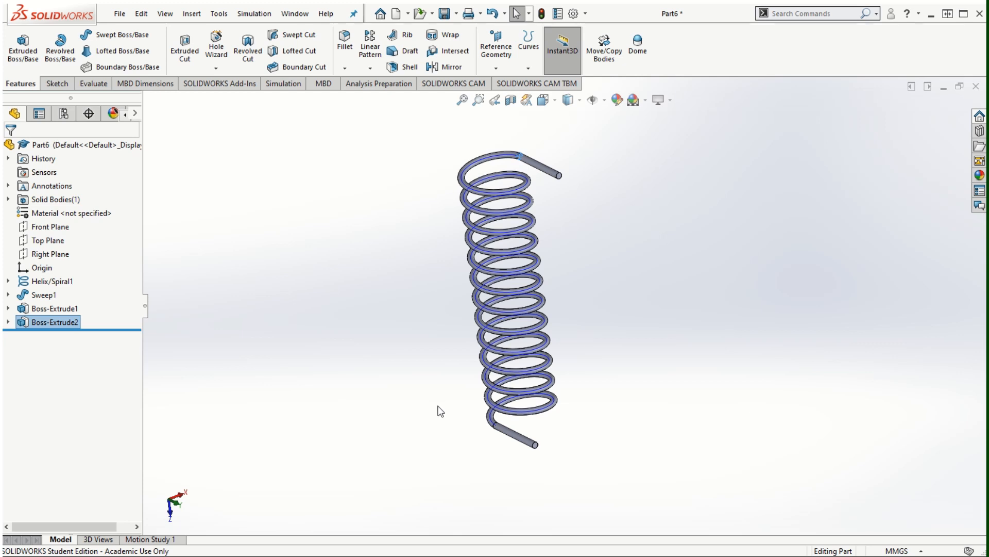
{"action": "mouse_move", "coordinate": [429, 353]}
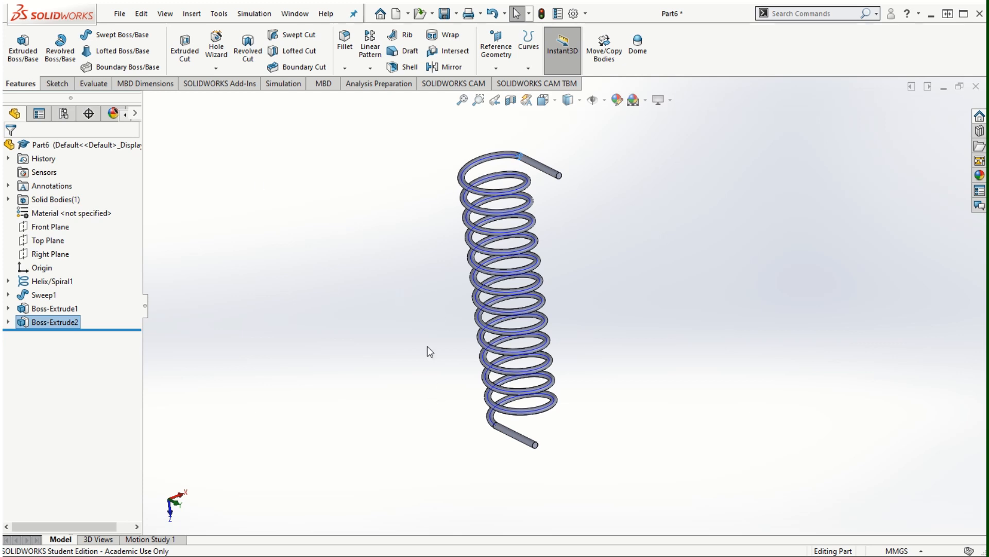